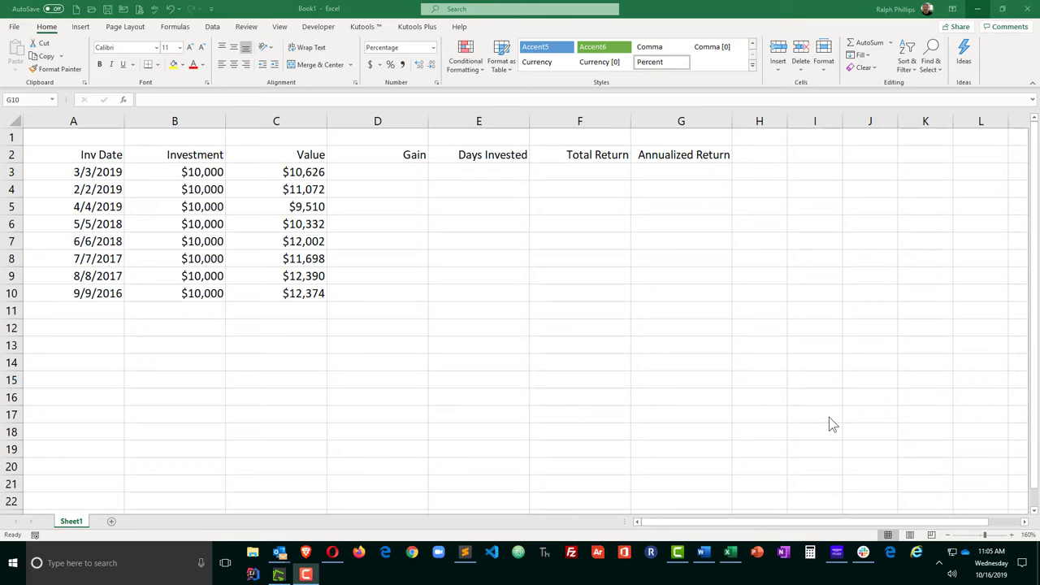
pyautogui.moveTo(590, 370)
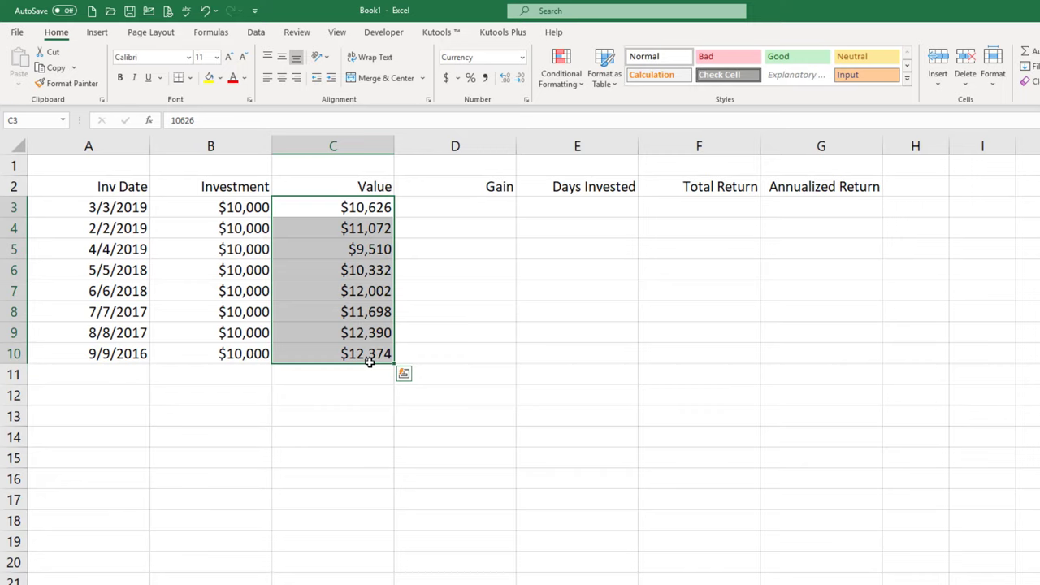
# Step: Fill Gain in D3:D10 as Value minus Investment (=C3-B3), from -$490 to $2,374
pyautogui.click(455, 331)
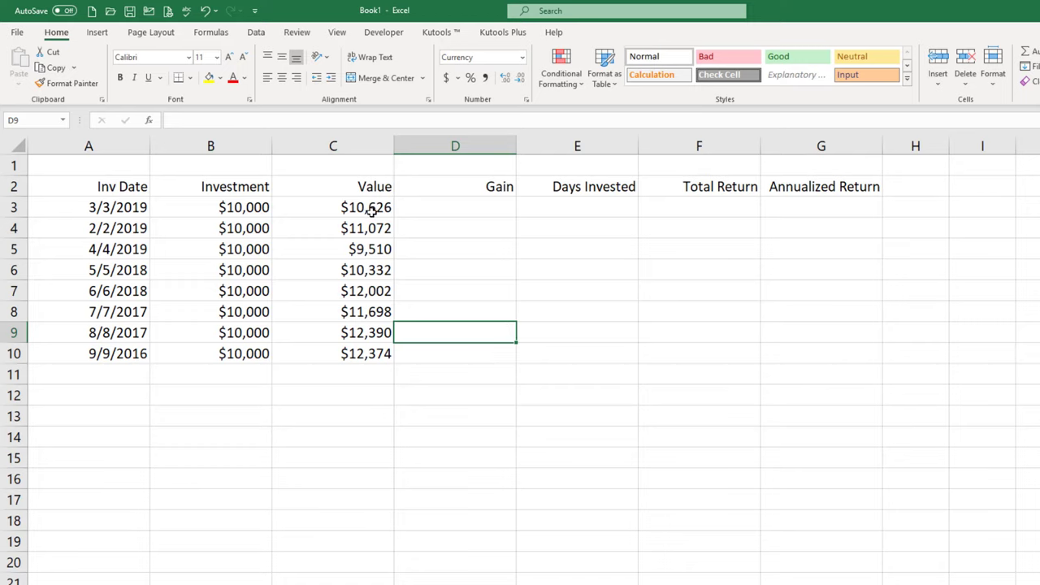
pyautogui.moveTo(408, 300)
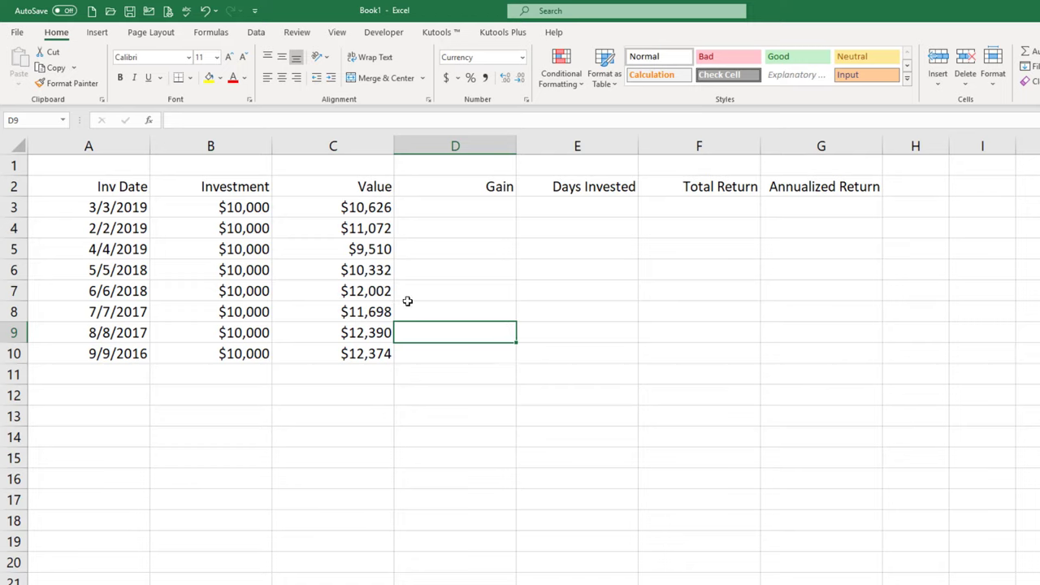
pyautogui.moveTo(880, 297)
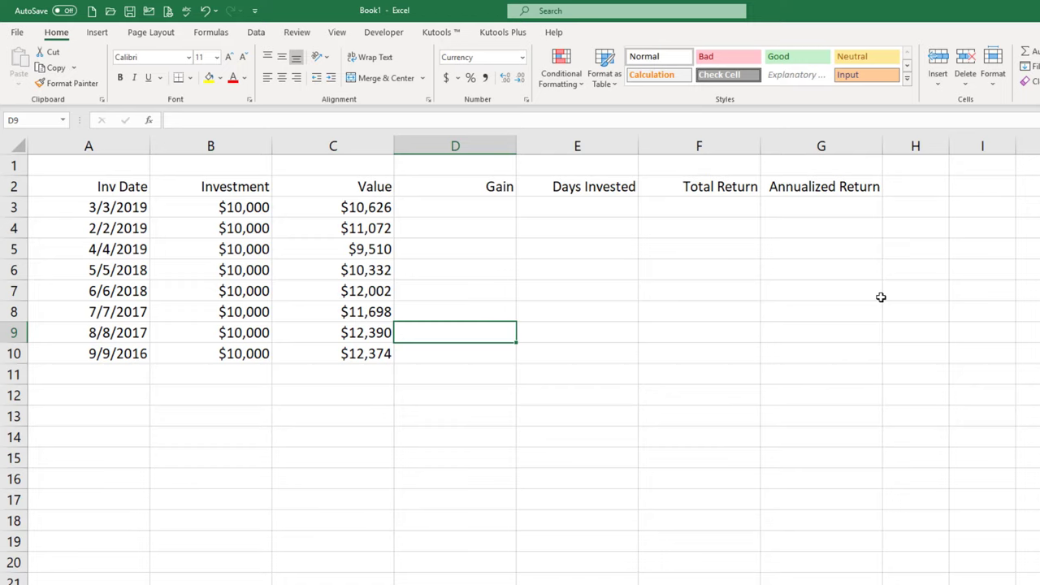
pyautogui.moveTo(877, 300)
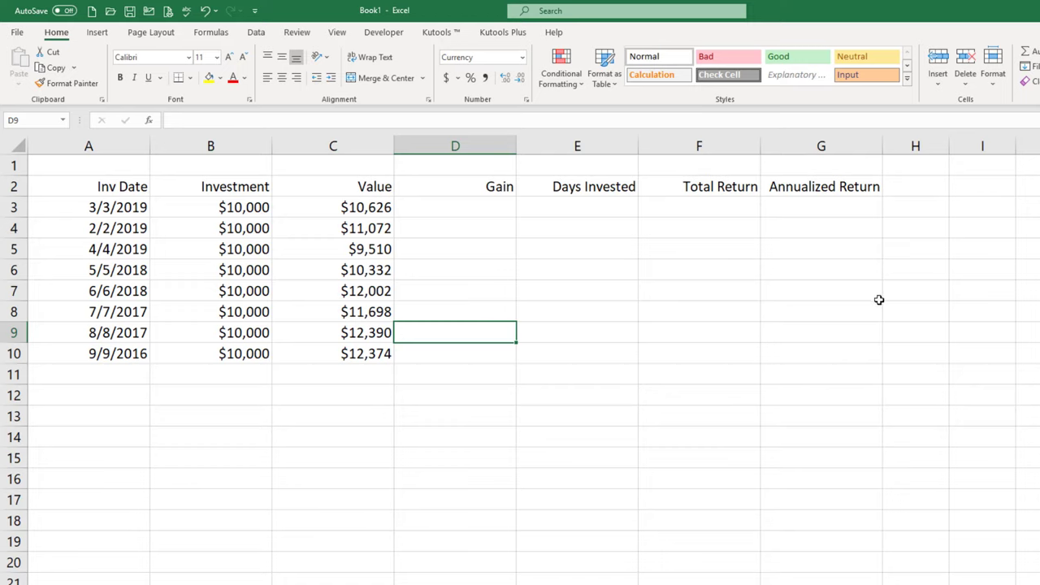
pyautogui.moveTo(629, 305)
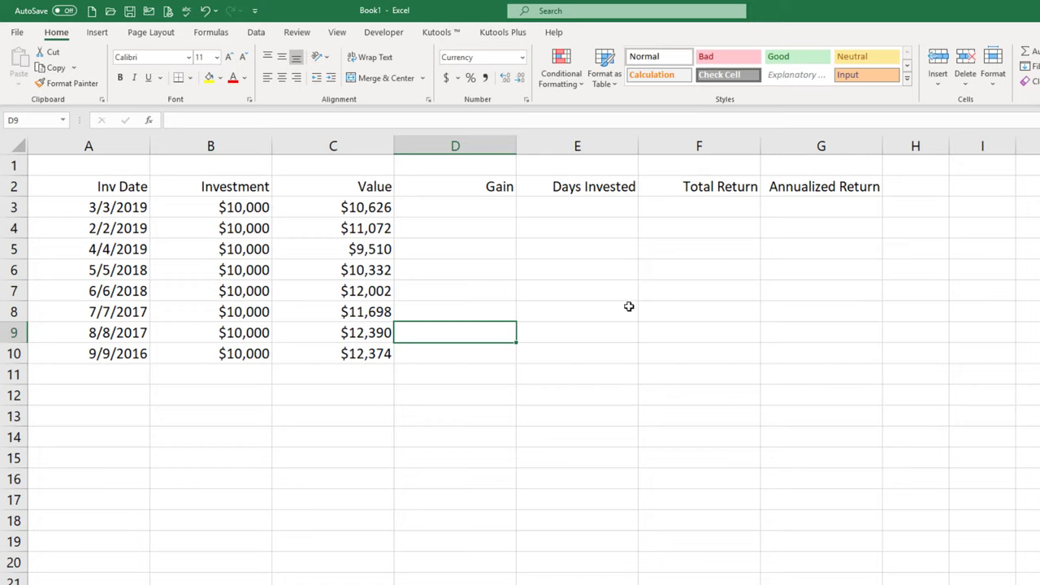
pyautogui.moveTo(543, 239)
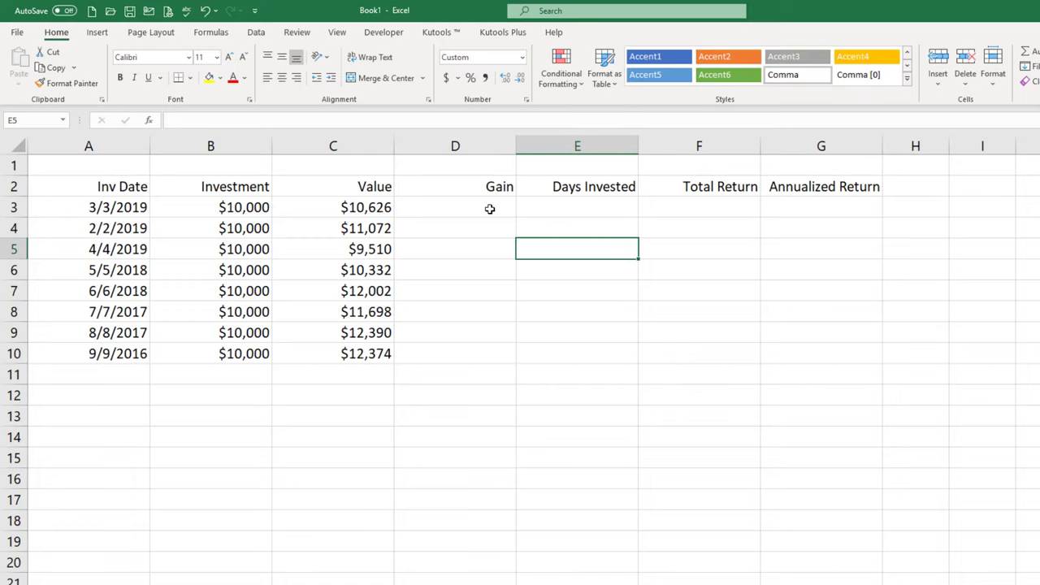
pyautogui.moveTo(475, 286)
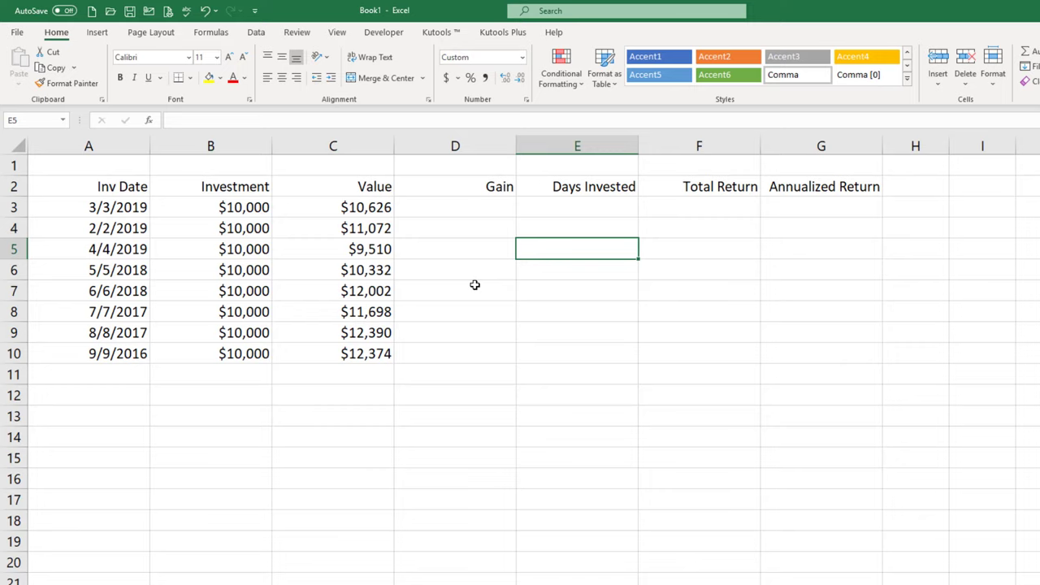
pyautogui.moveTo(803, 203)
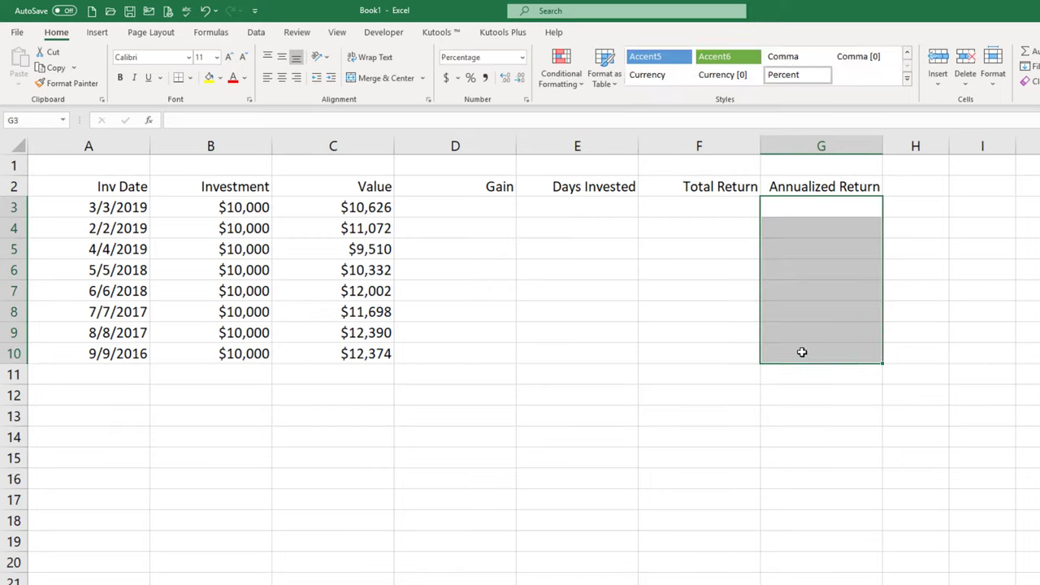
pyautogui.click(445, 208)
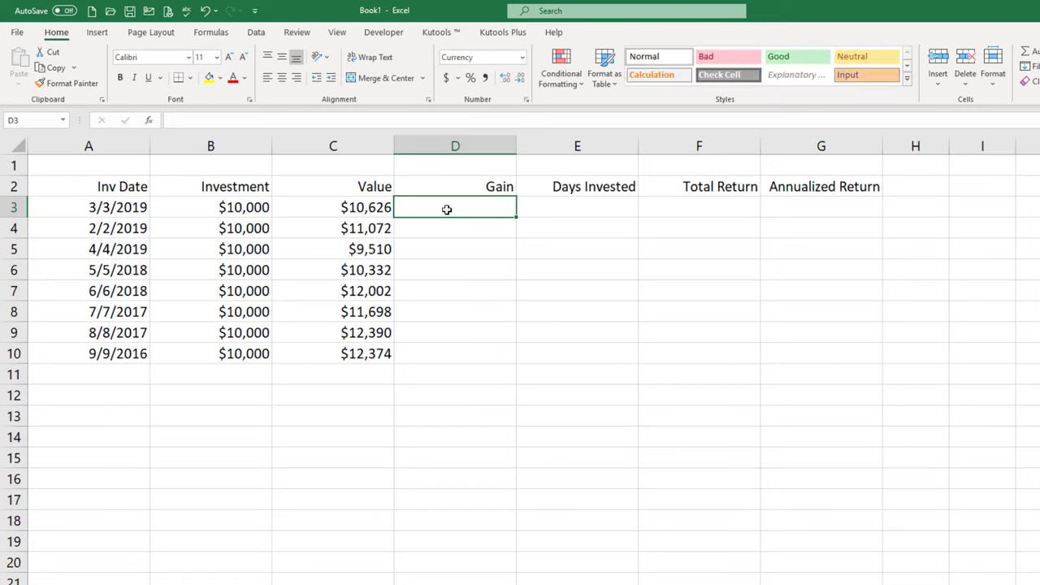
pyautogui.moveTo(462, 230)
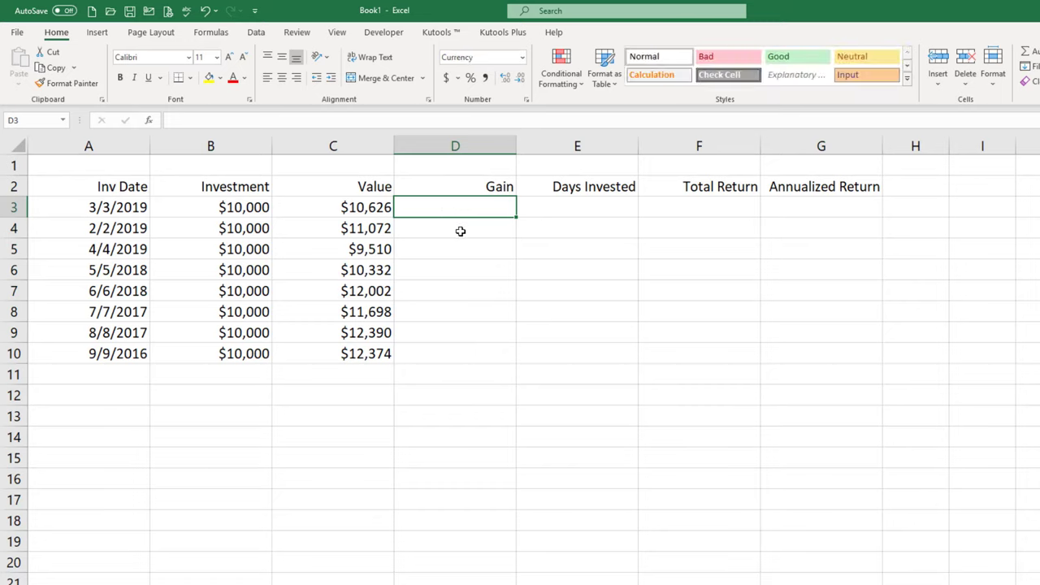
pyautogui.moveTo(463, 269)
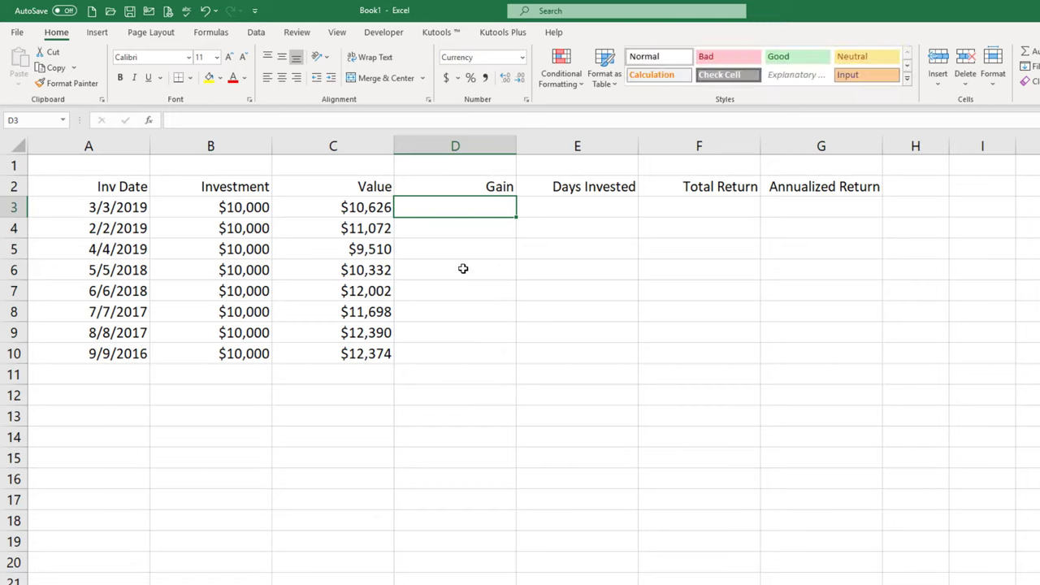
pyautogui.write('=')
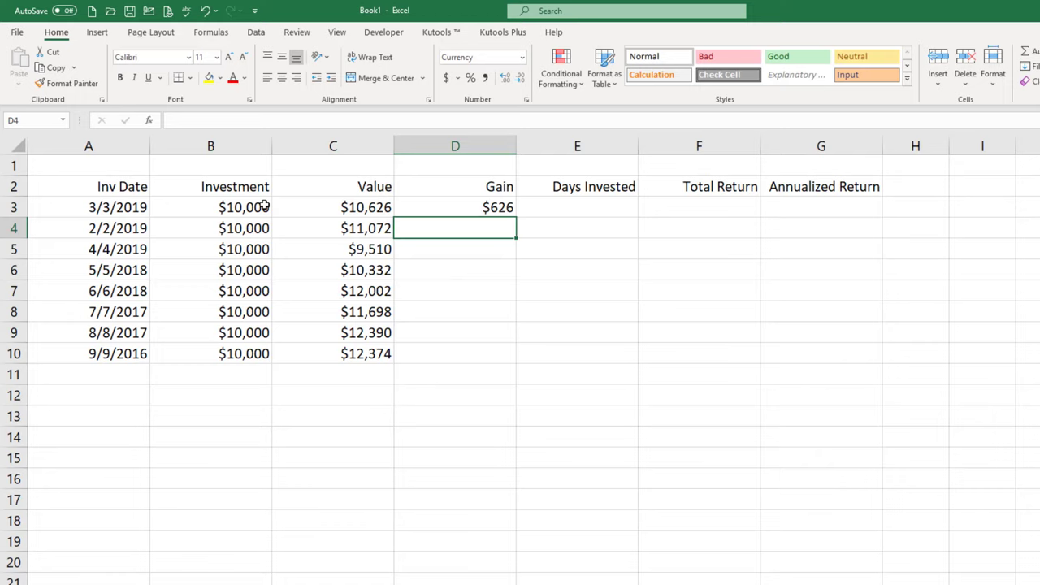
pyautogui.click(455, 206)
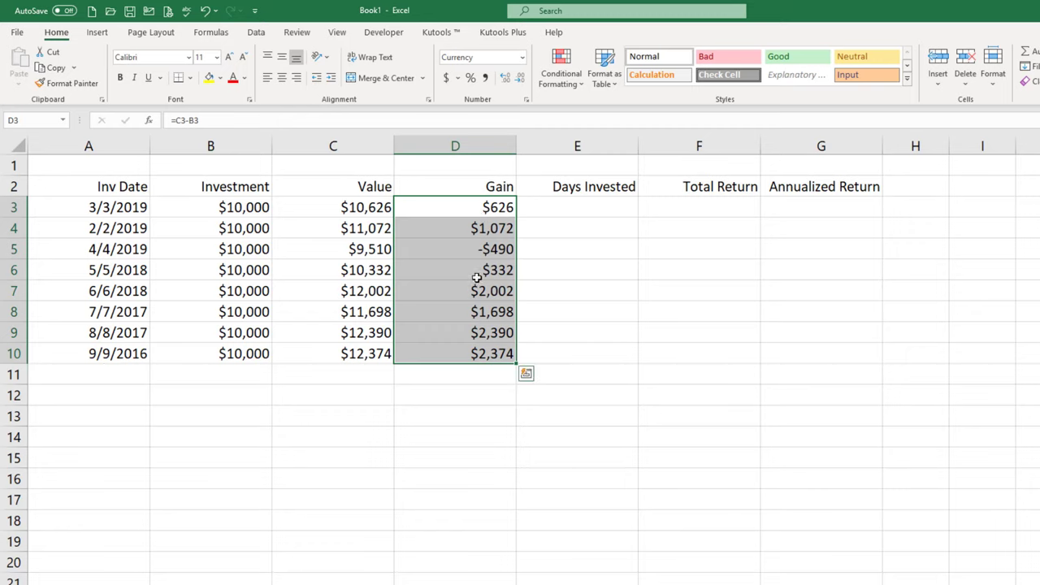
pyautogui.click(455, 248)
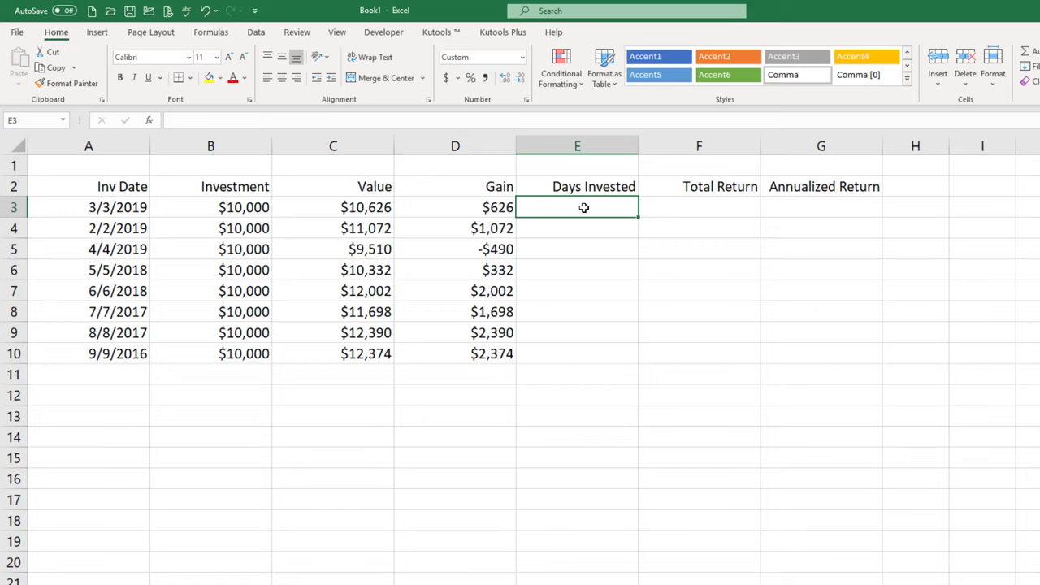
# Step: Enter =TODAY()-A3 in E3, giving 227 days invested for the 3/3/2019 investment
pyautogui.write('=')
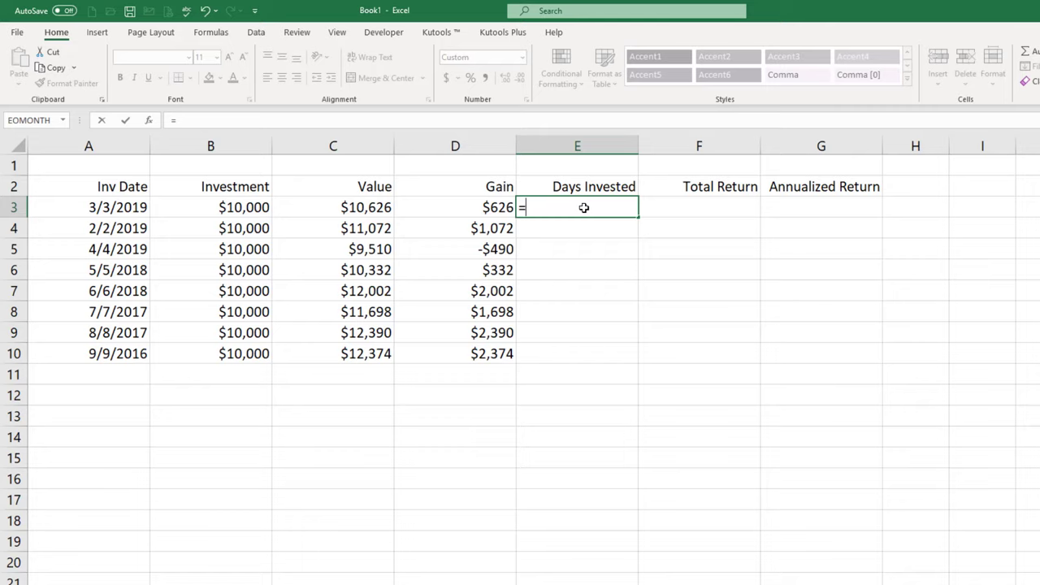
pyautogui.write('today(')
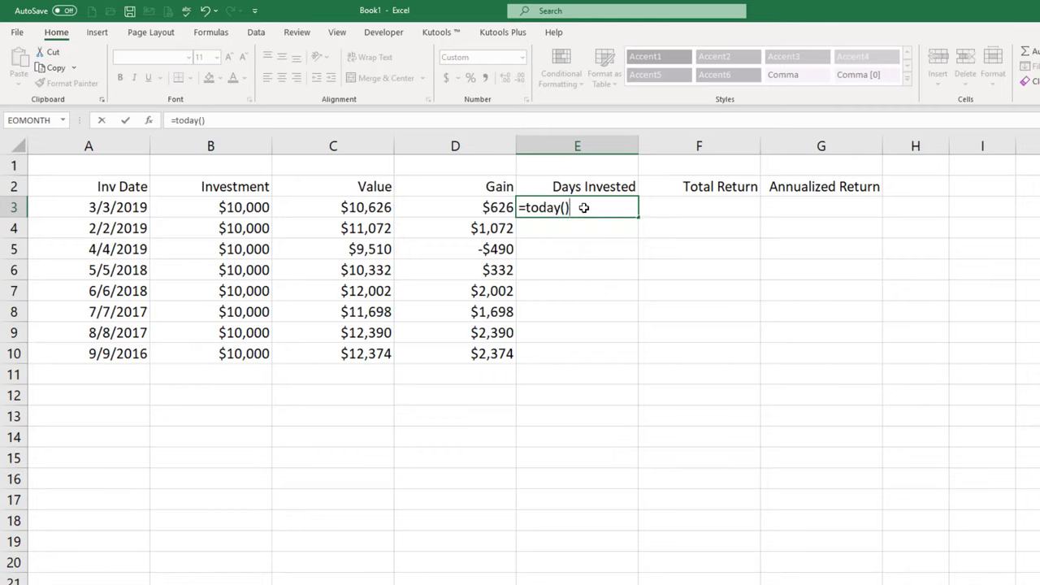
pyautogui.write('-')
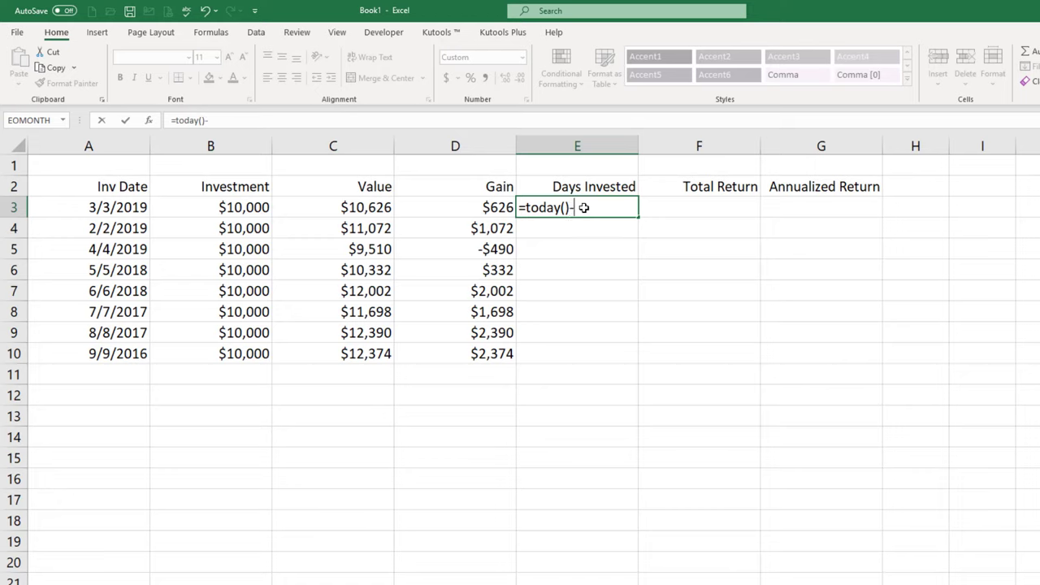
pyautogui.click(111, 211)
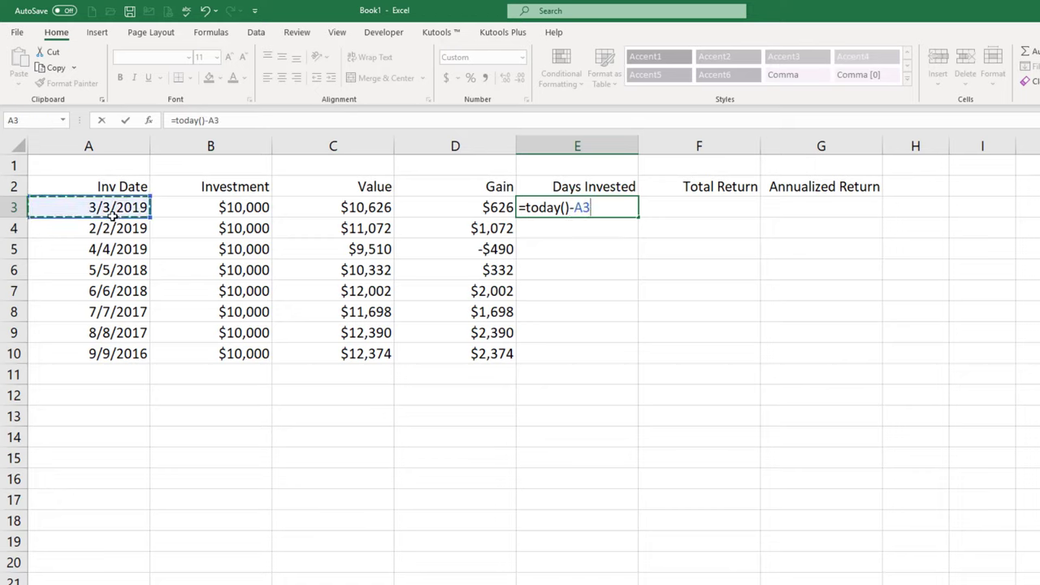
pyautogui.press('Enter')
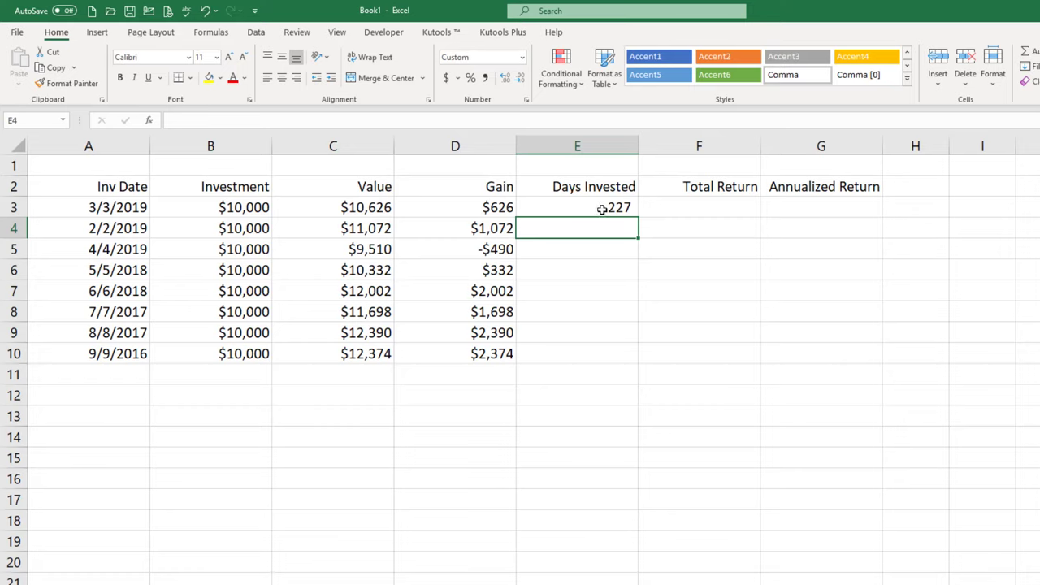
pyautogui.click(600, 208)
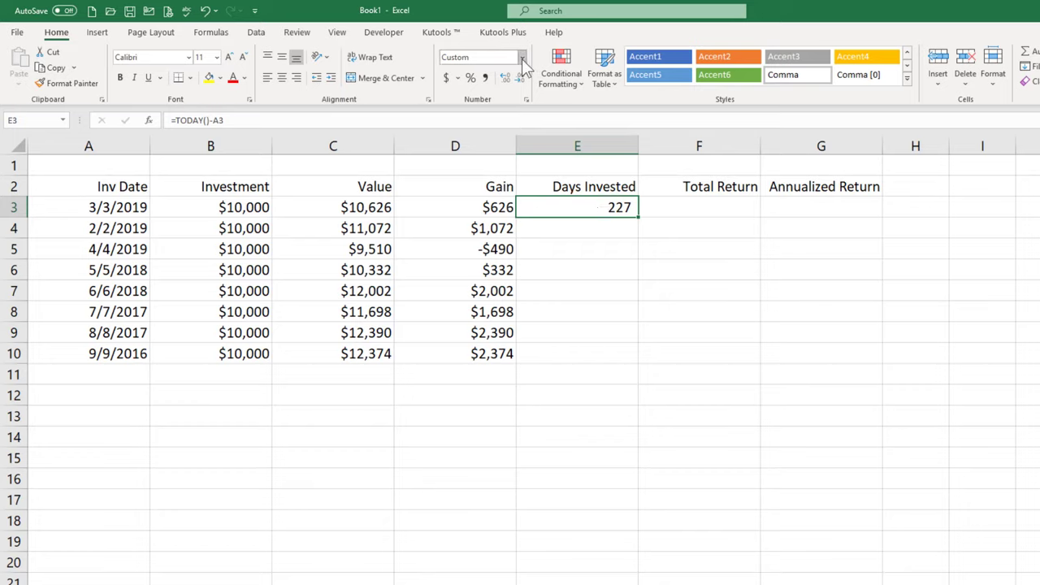
# Step: Reformat E3 from a date back to a whole-number day count of 227
pyautogui.click(524, 57)
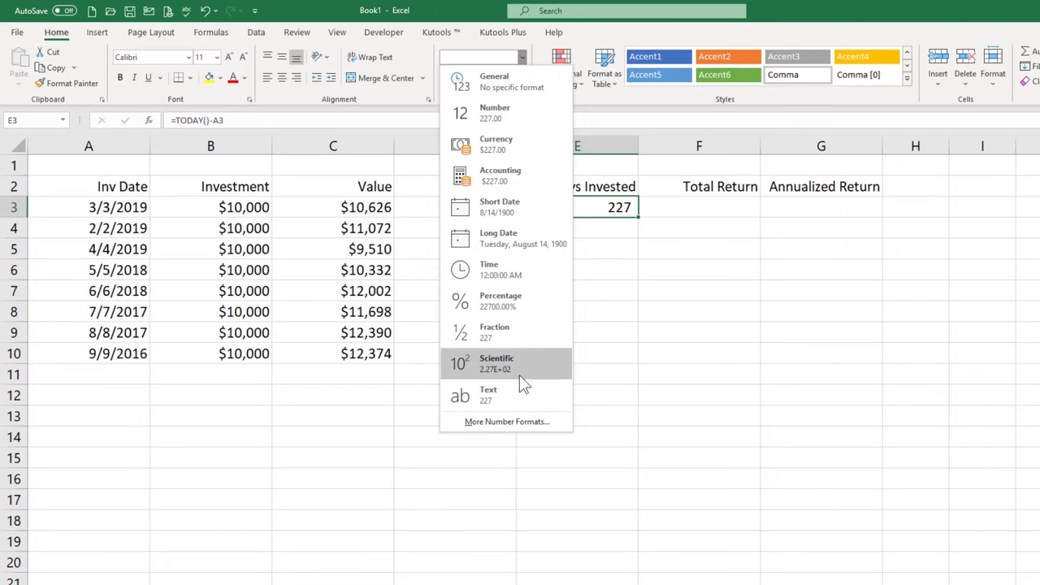
pyautogui.click(499, 206)
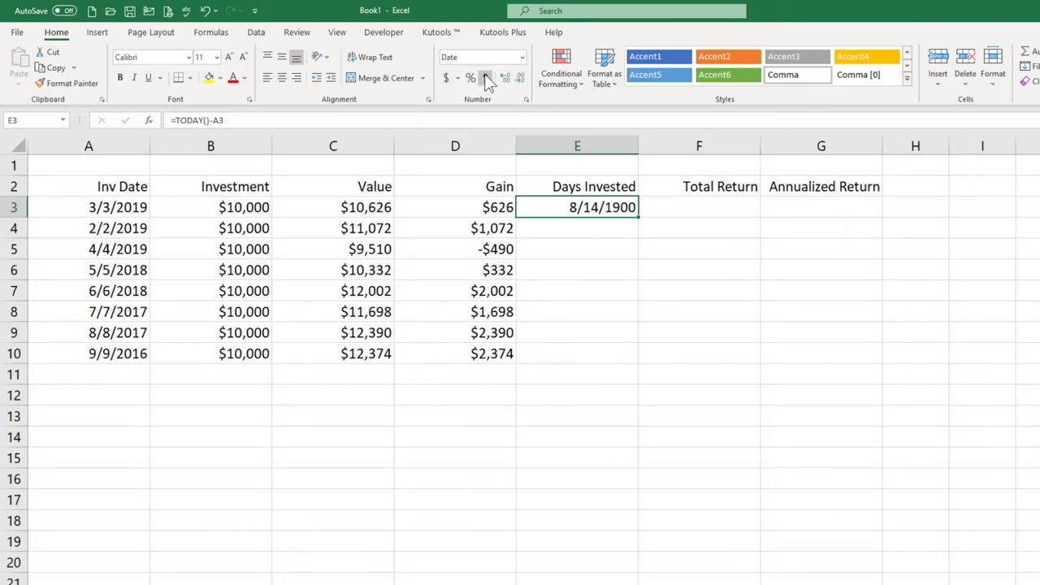
pyautogui.click(520, 78)
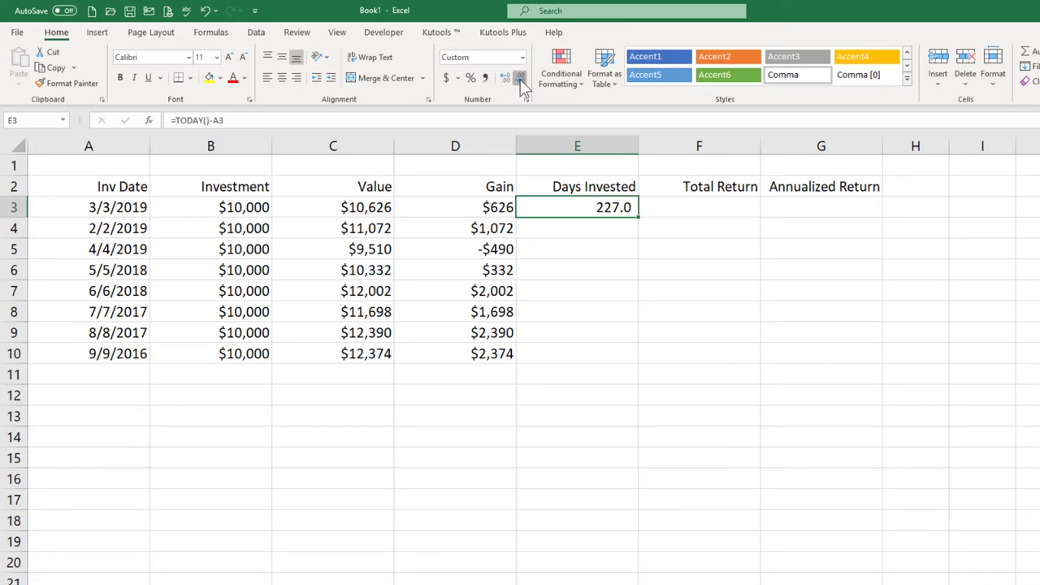
pyautogui.click(497, 78)
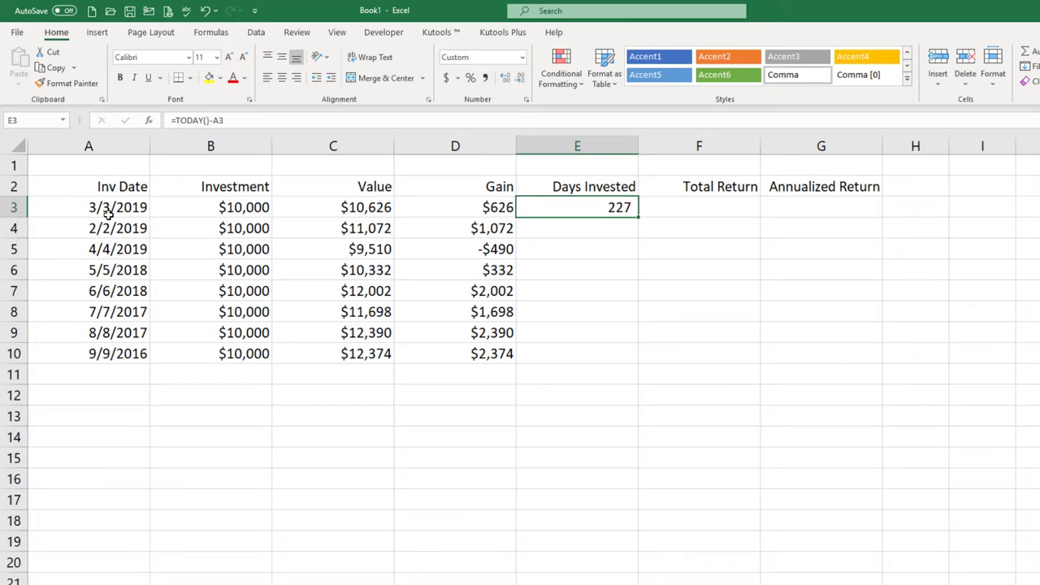
pyautogui.moveTo(120, 220)
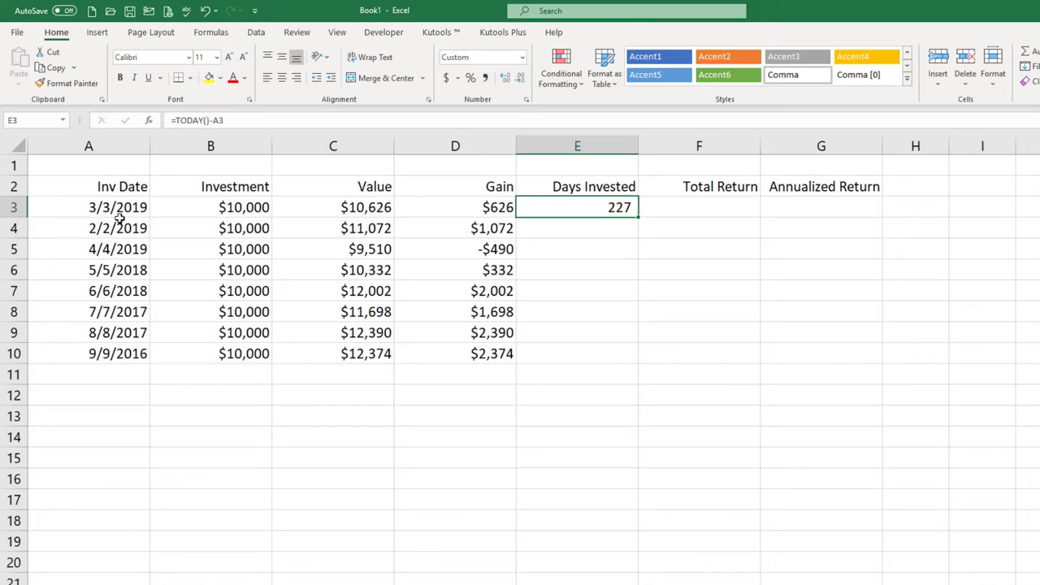
pyautogui.moveTo(510, 254)
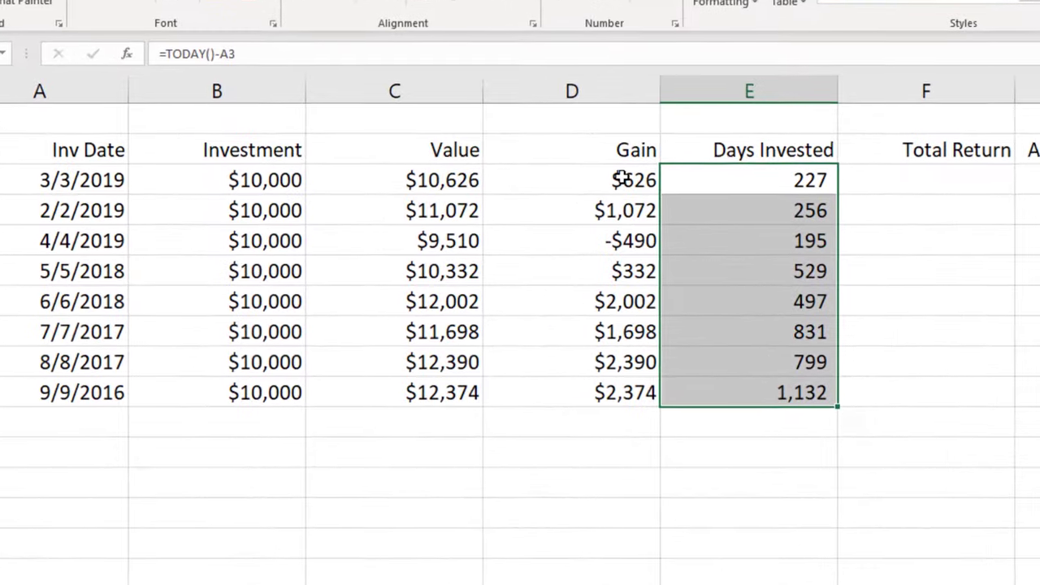
pyautogui.doubleClick(572, 178)
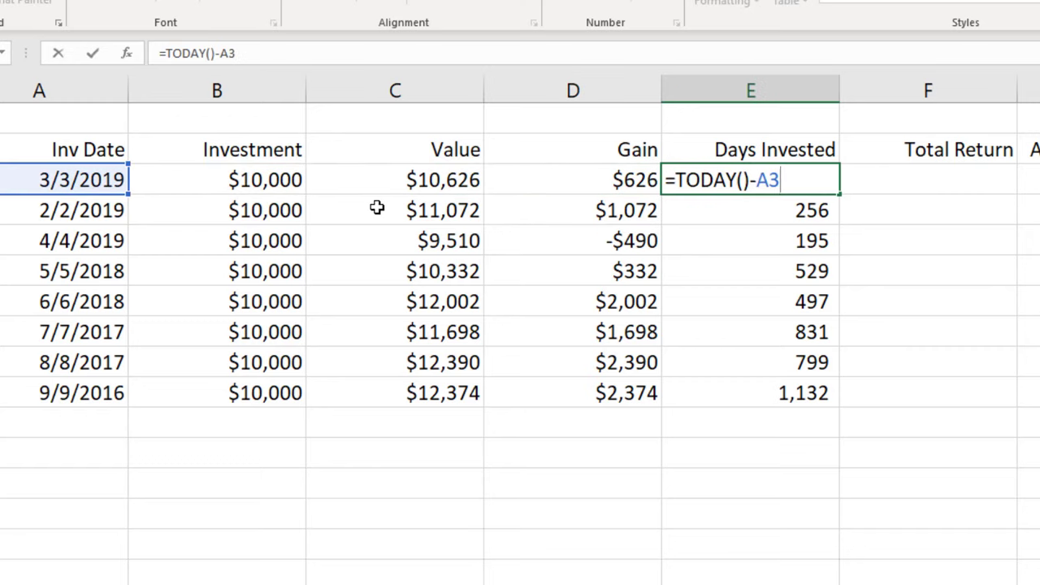
pyautogui.press('Enter')
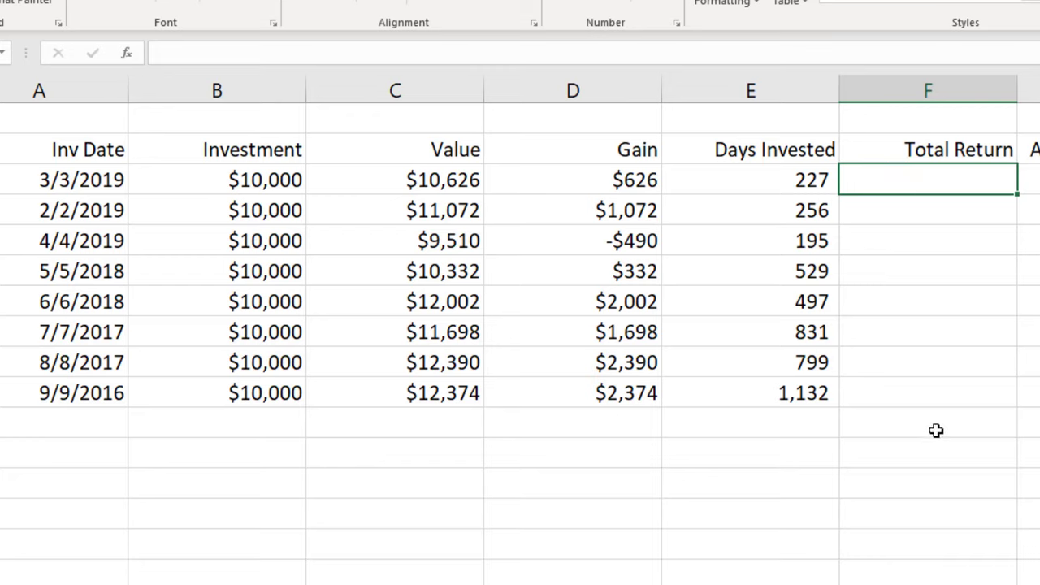
# Step: Fill Total Return F3:F10 with =(C3-B3)/B3, showing -4.9% to 23.9%
pyautogui.write('=')
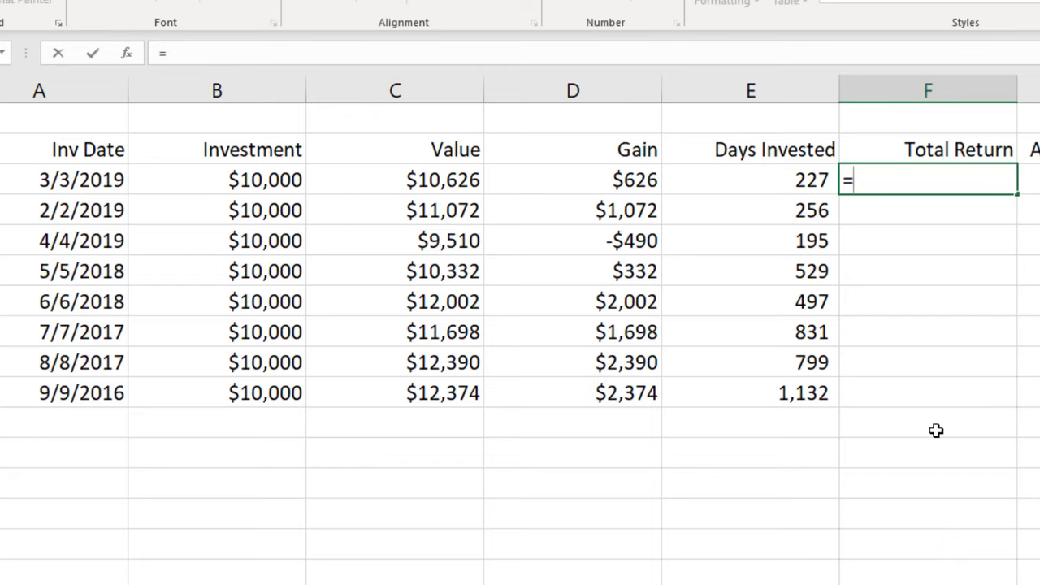
pyautogui.write('(C3-')
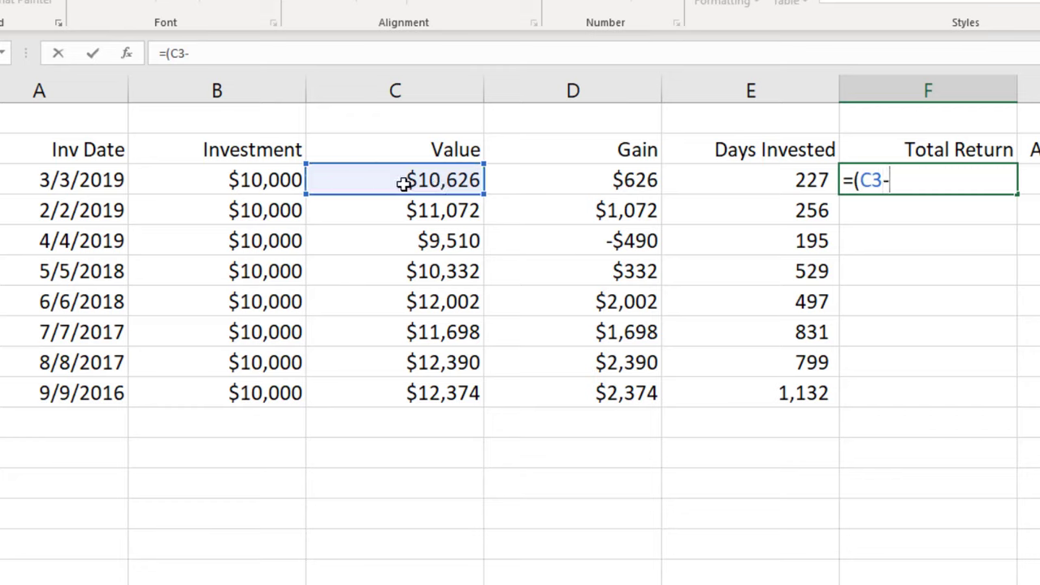
pyautogui.click(264, 178)
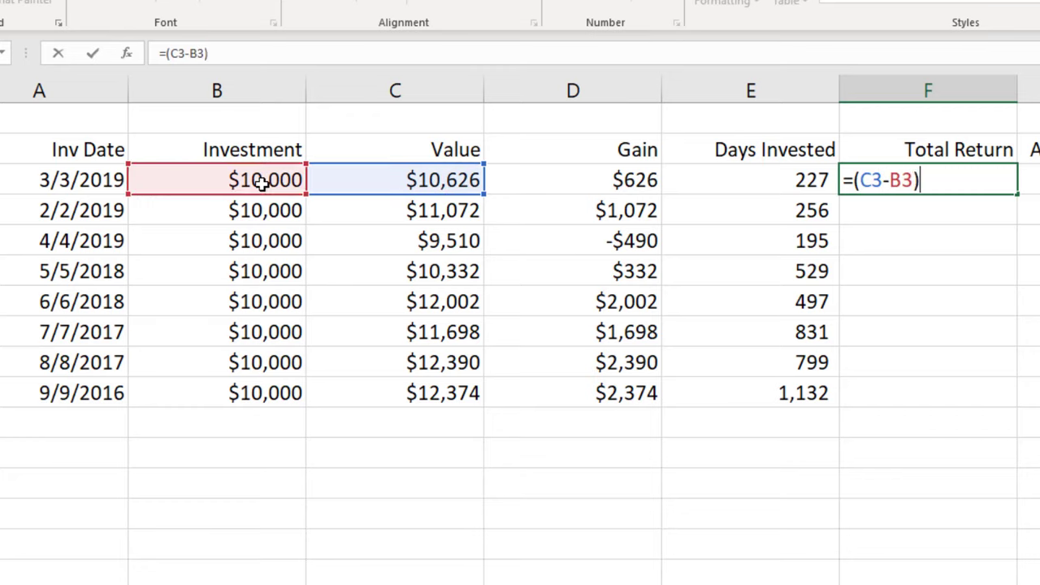
pyautogui.write('/B3')
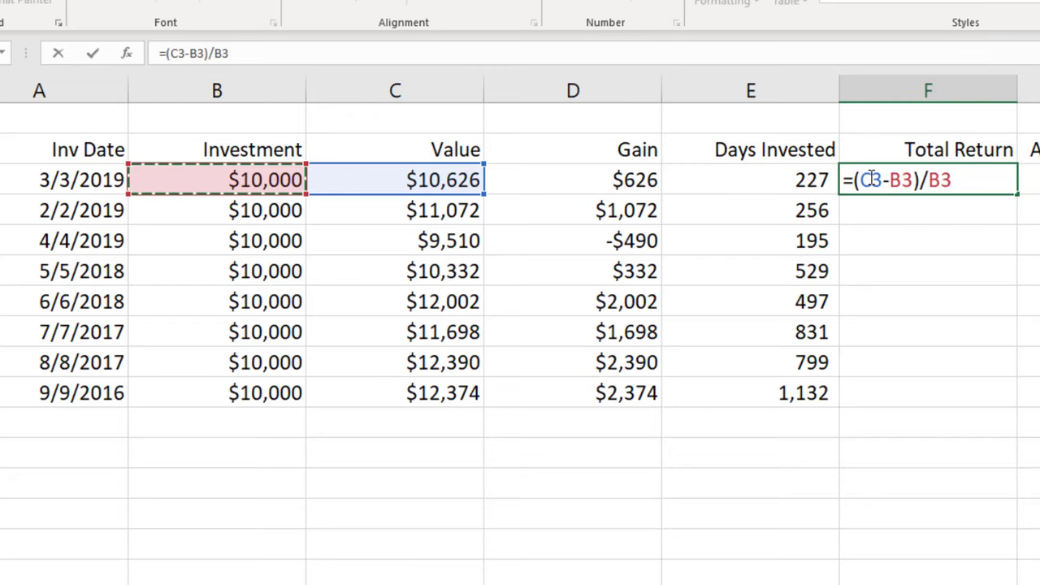
pyautogui.moveTo(956, 189)
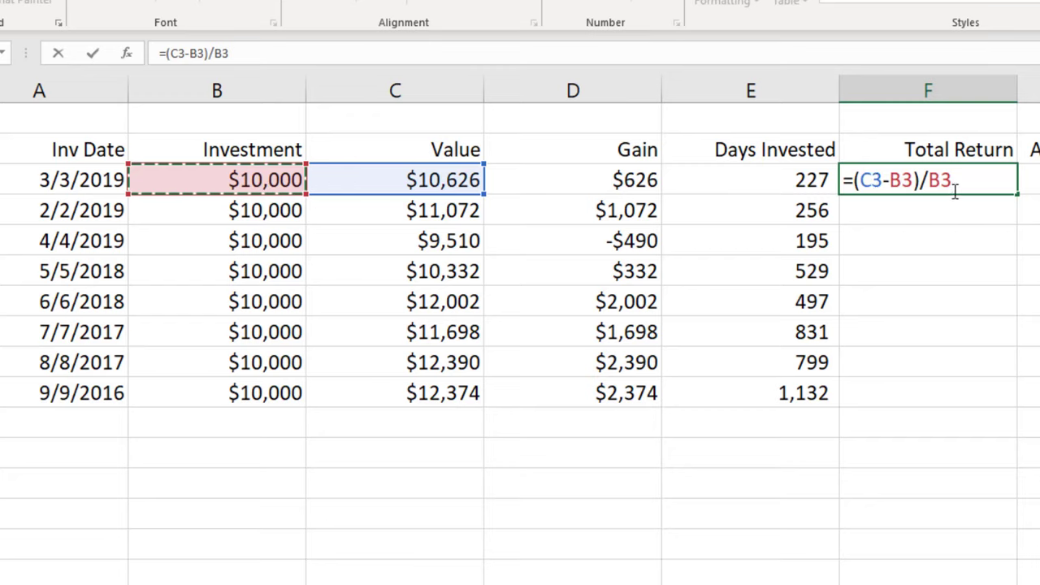
pyautogui.press('Enter')
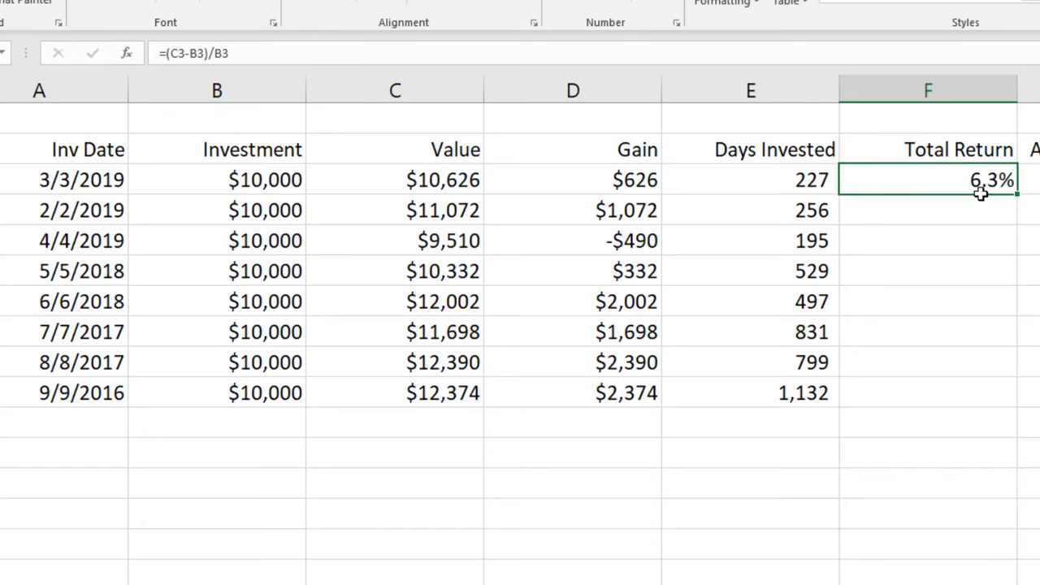
pyautogui.moveTo(927, 179); pyautogui.dragTo(926, 392)
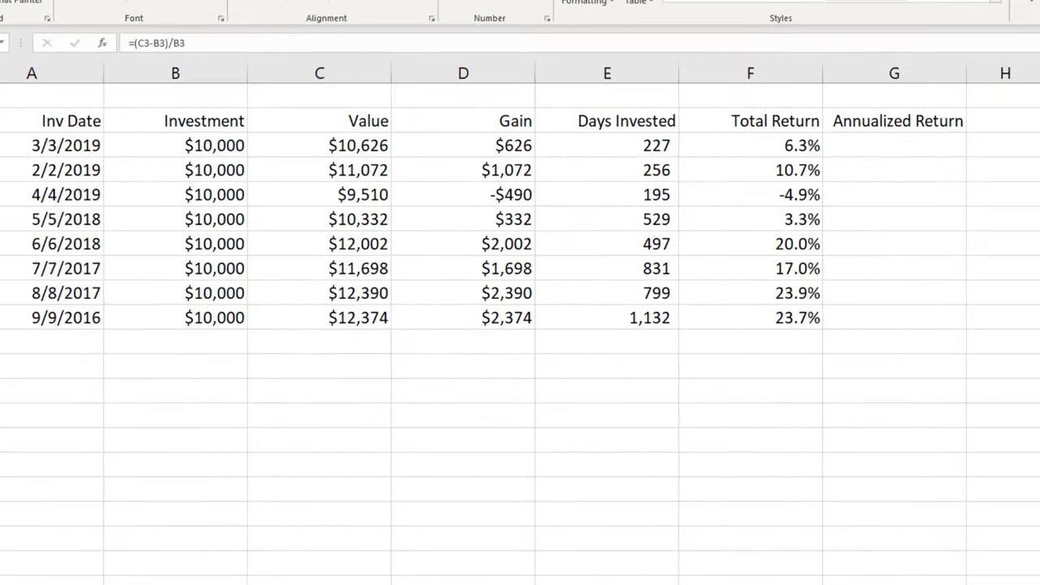
pyautogui.moveTo(683, 348)
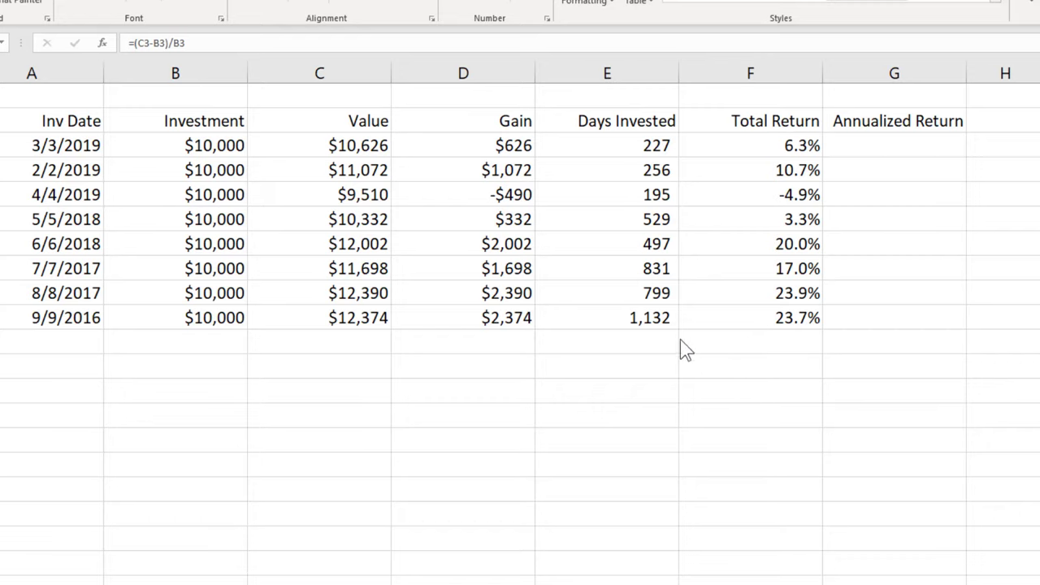
pyautogui.moveTo(682, 341)
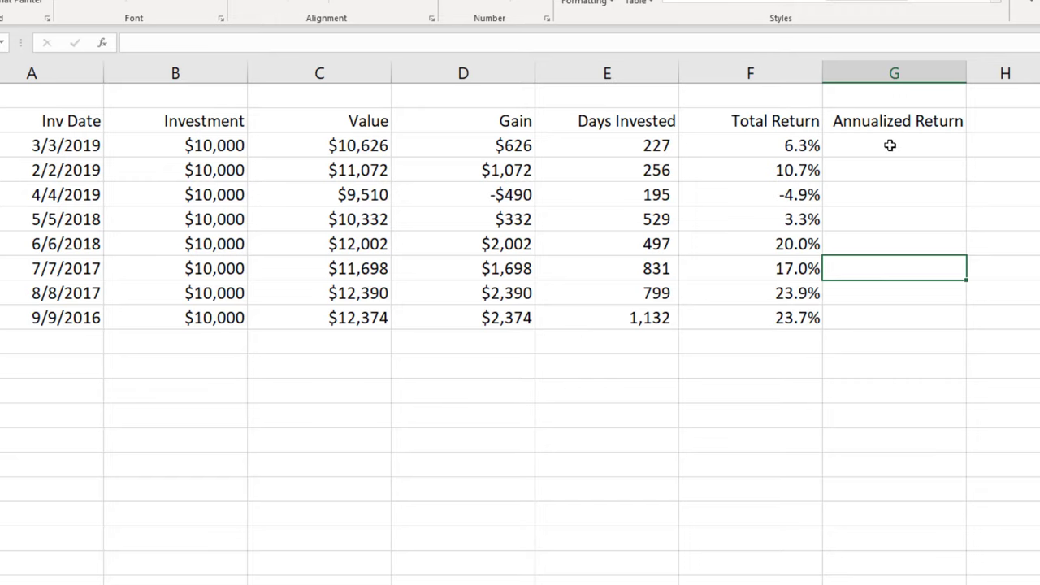
pyautogui.click(887, 146)
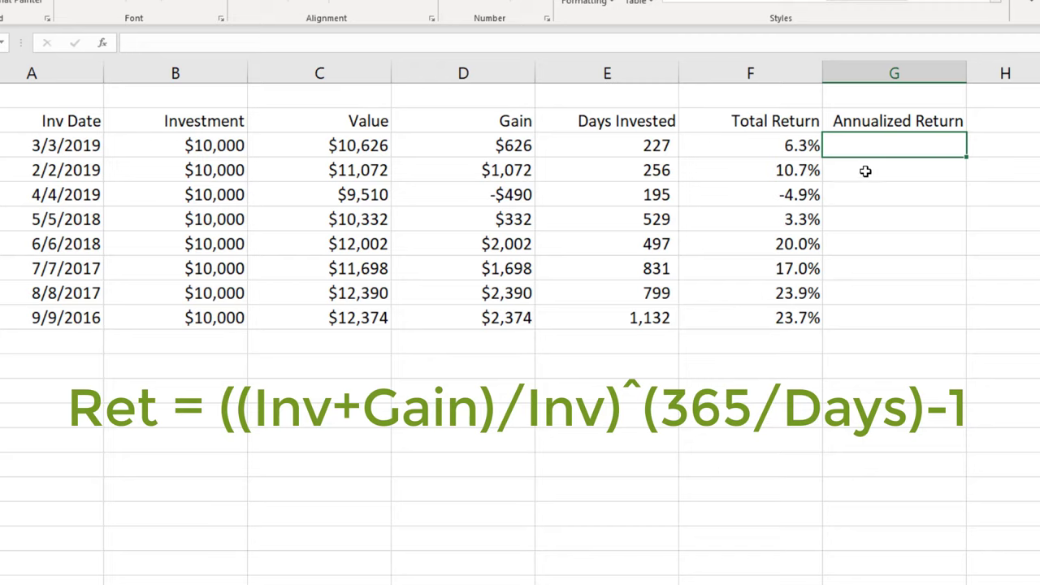
# Step: Start the annualized return formula in G3 as =(B3+D3)/B3
pyautogui.write('=')
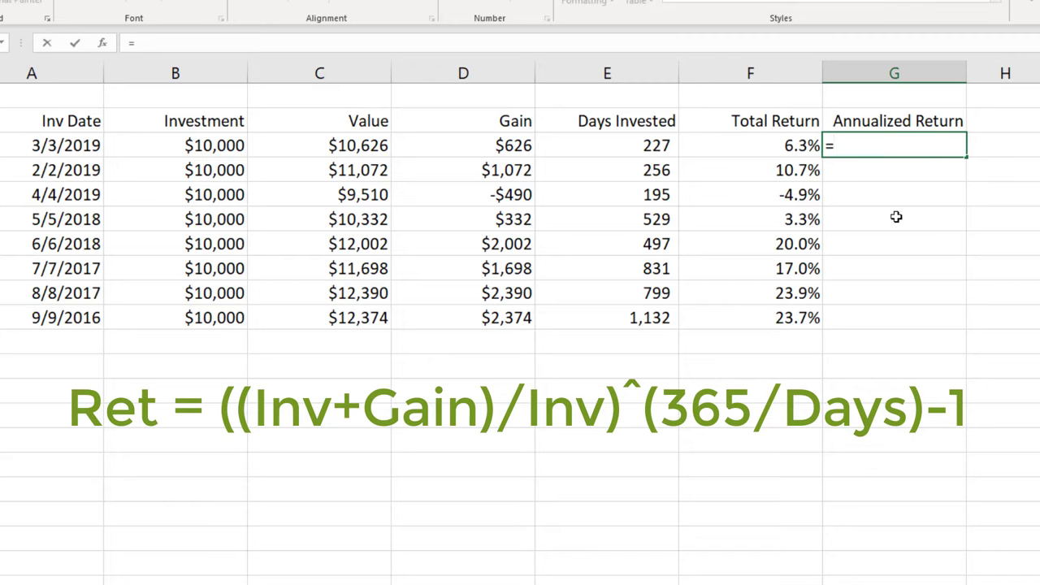
pyautogui.write('(')
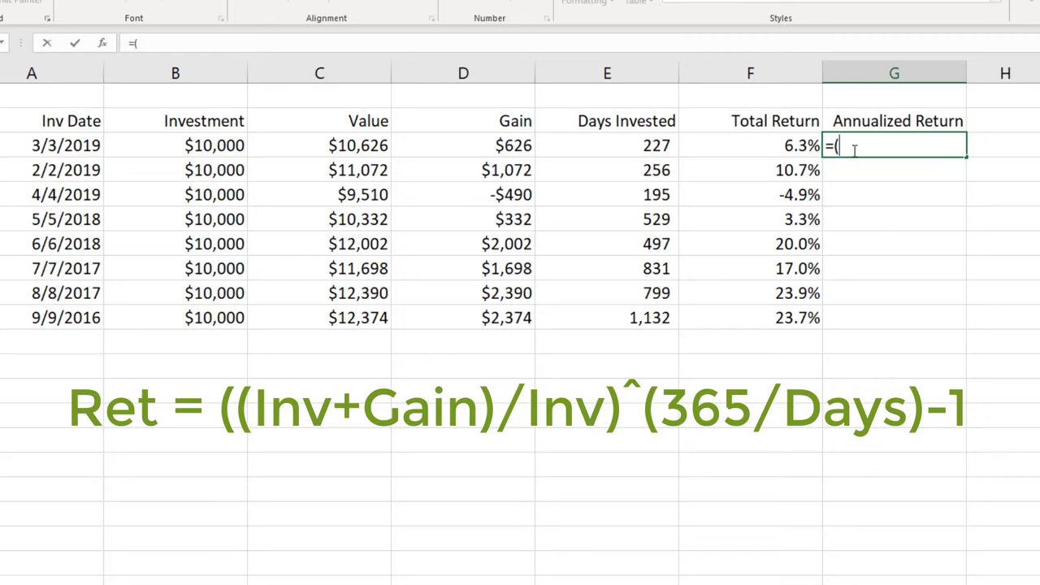
pyautogui.click(179, 145)
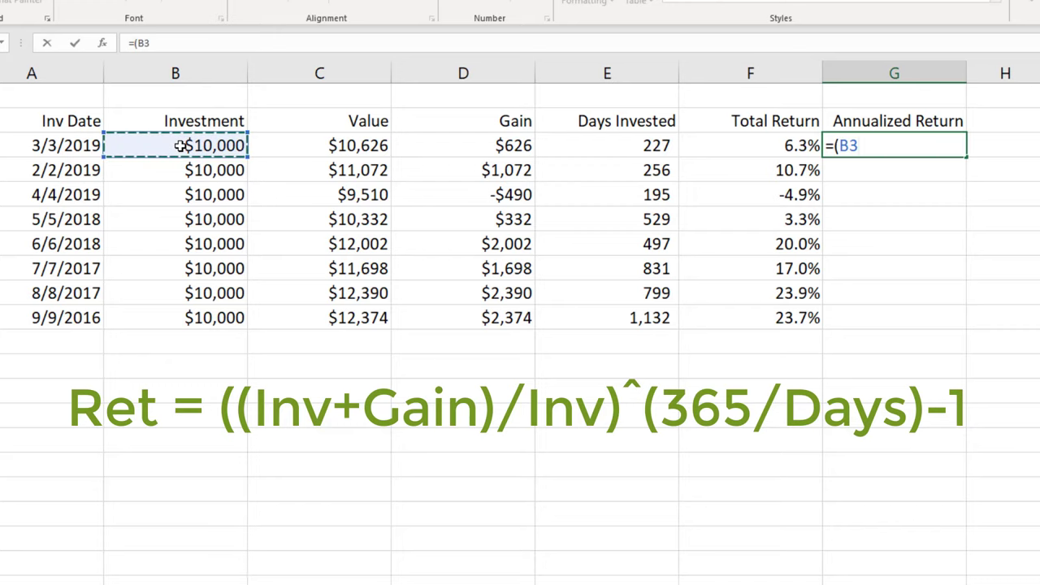
pyautogui.write('+')
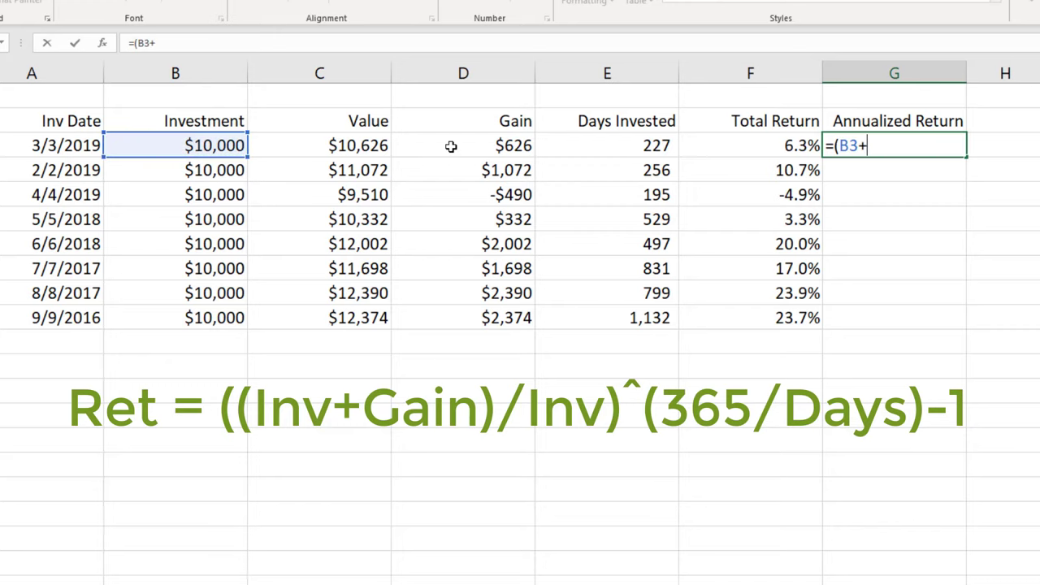
pyautogui.click(465, 145)
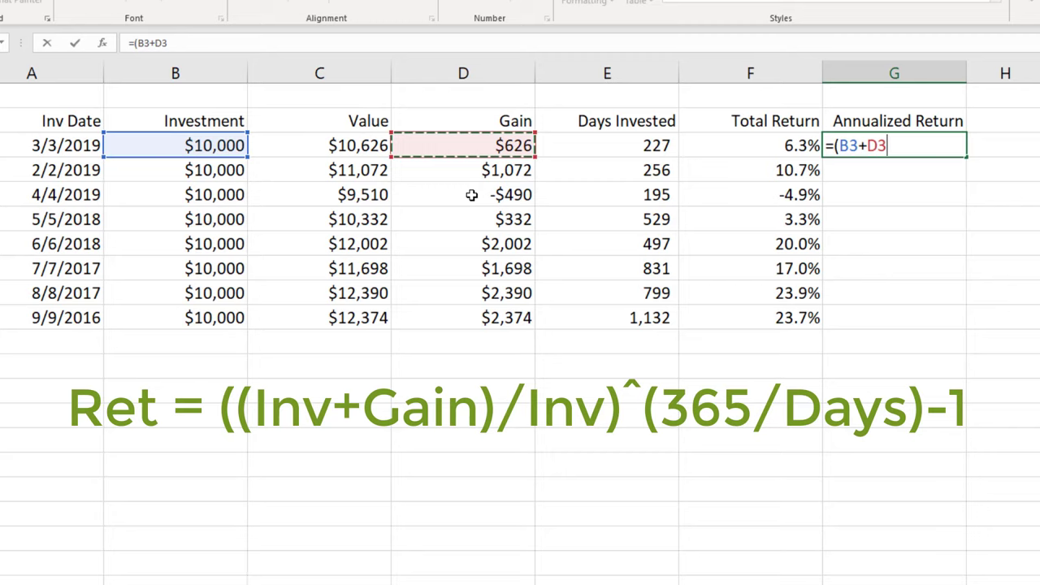
pyautogui.moveTo(494, 140)
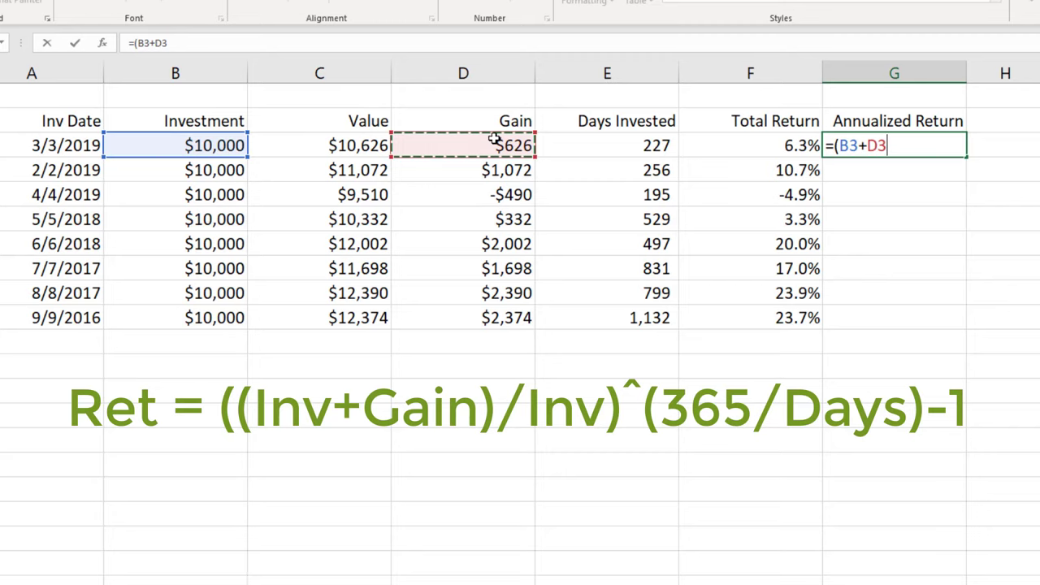
pyautogui.write(')/B3')
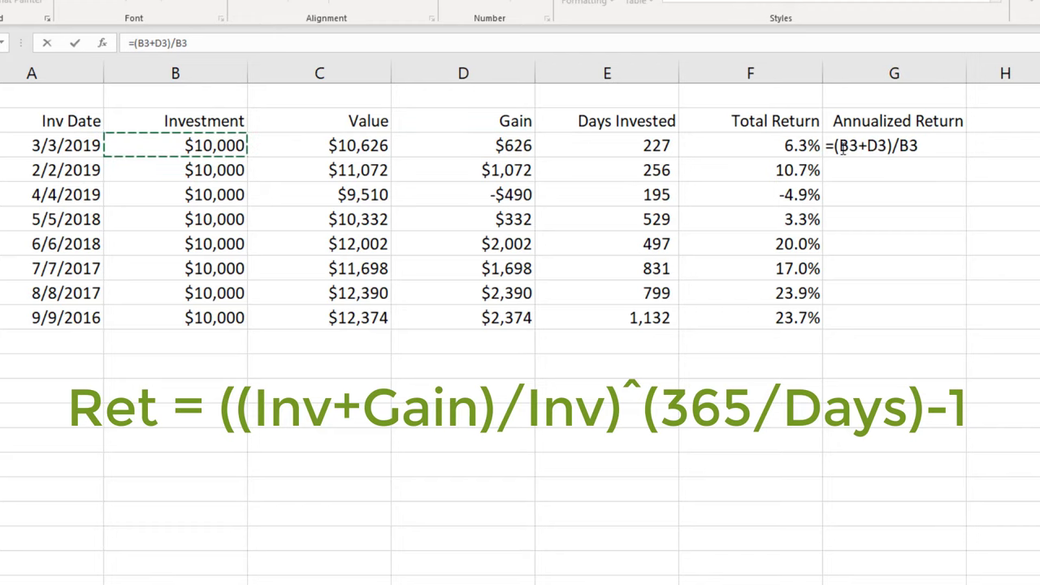
# Step: Complete G3 as =((B3+D3)/B3)^(365/E3)-1, giving a 10.3% annualized return
pyautogui.click(894, 146)
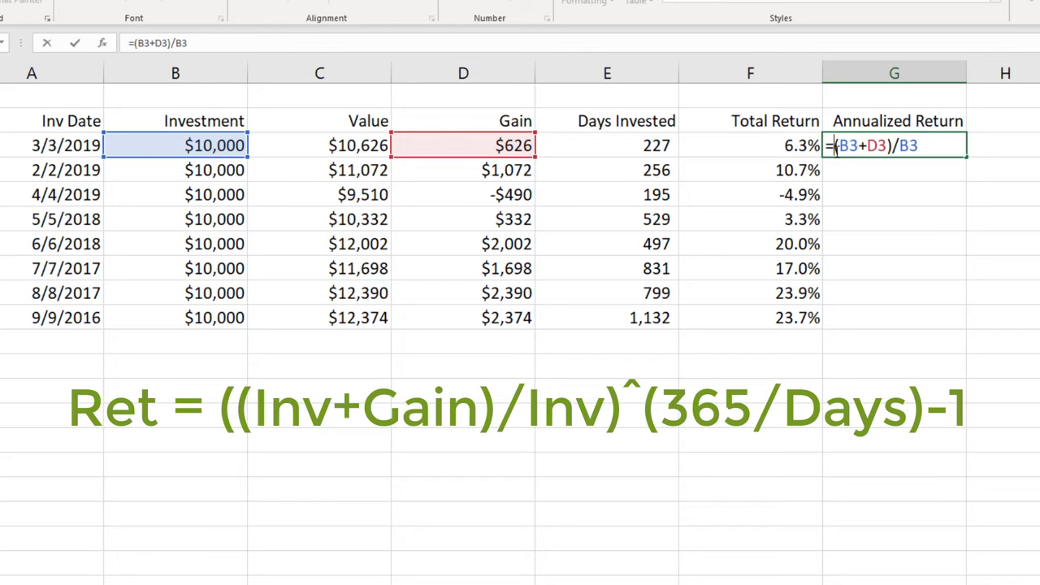
pyautogui.write('(')
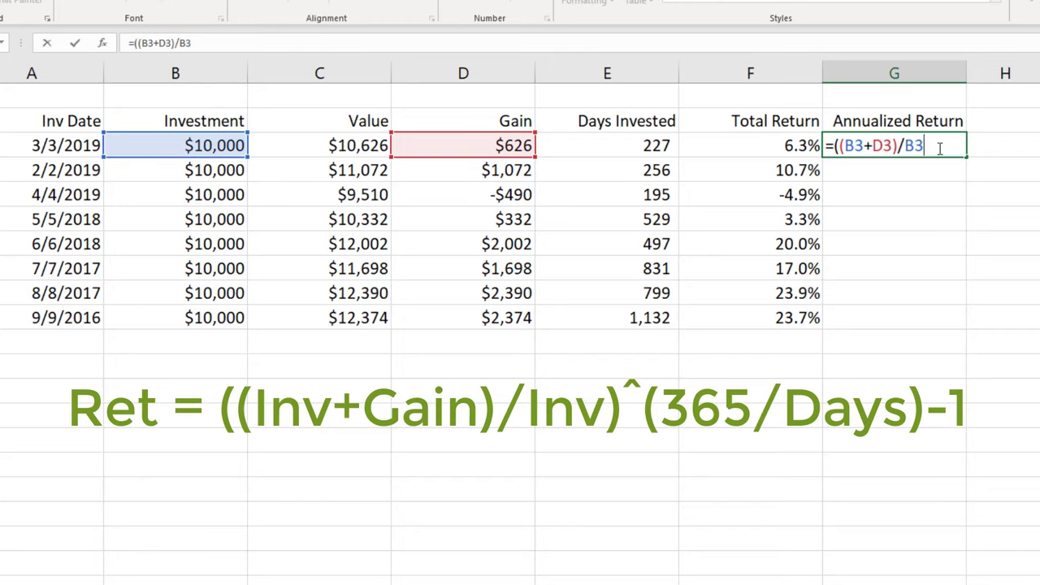
pyautogui.write(')')
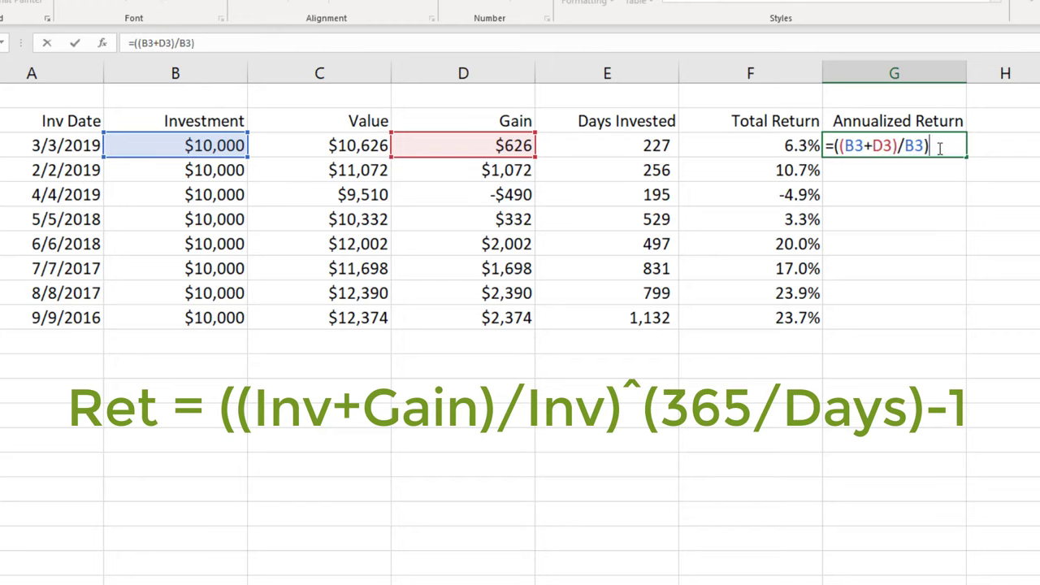
pyautogui.write('^')
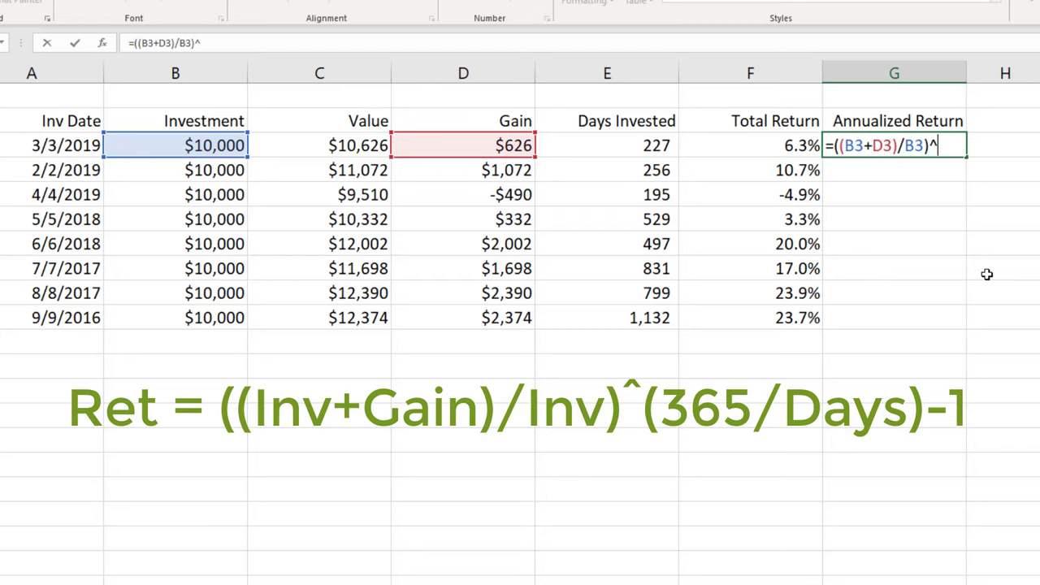
pyautogui.write('(')
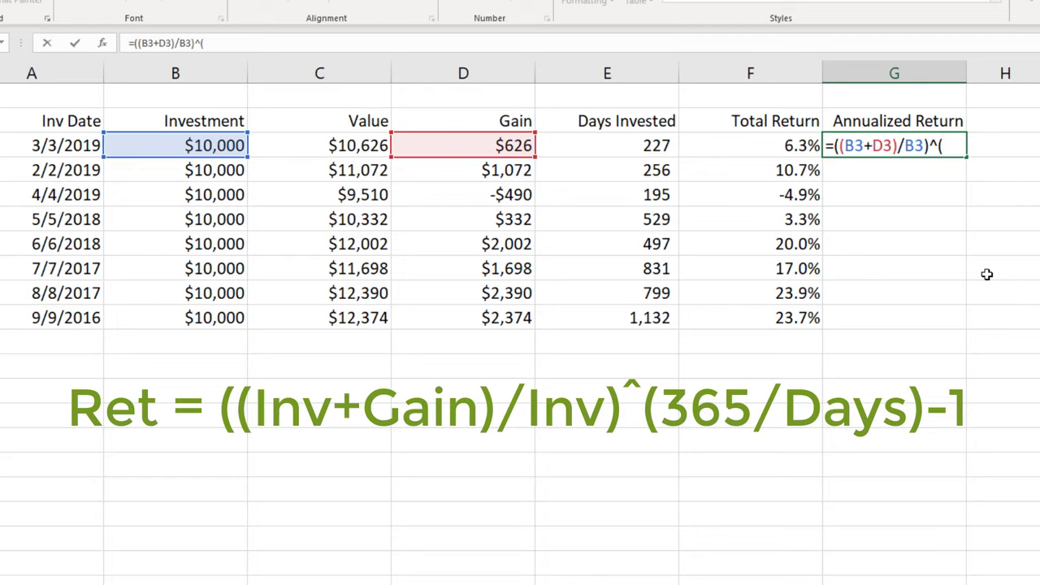
pyautogui.write('(3')
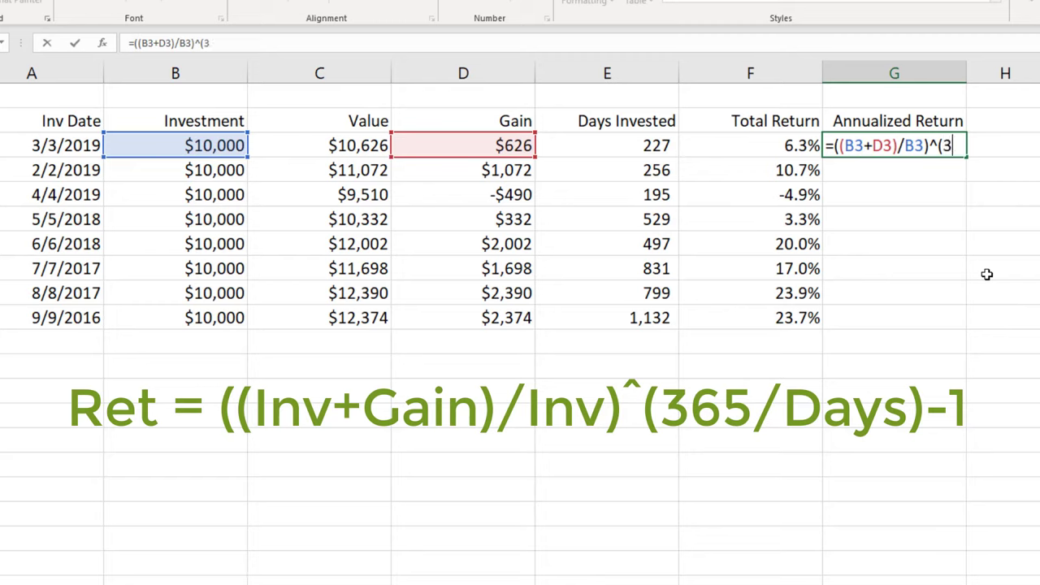
pyautogui.write('65')
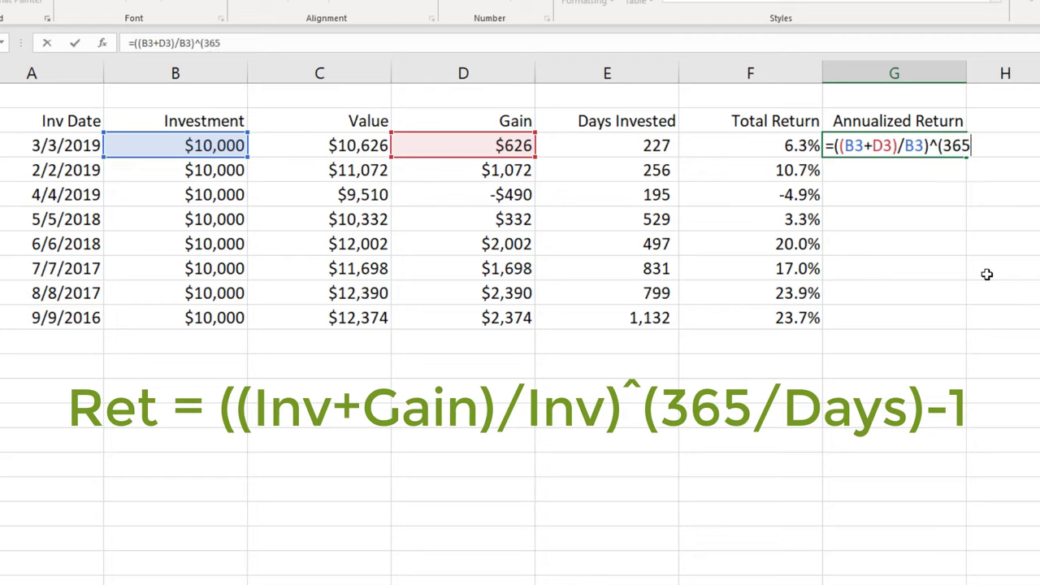
pyautogui.write('/E3')
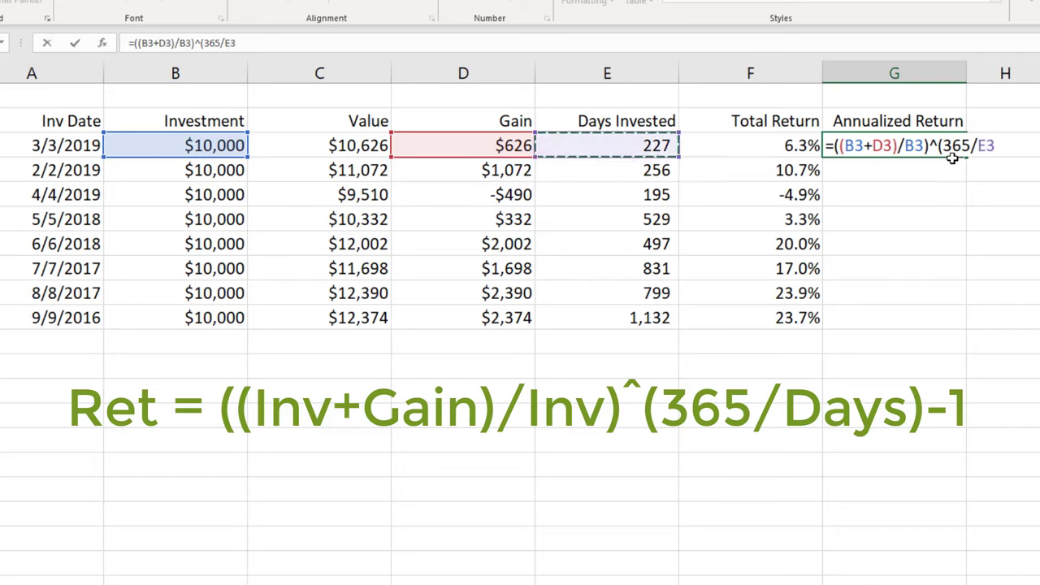
pyautogui.moveTo(972, 168)
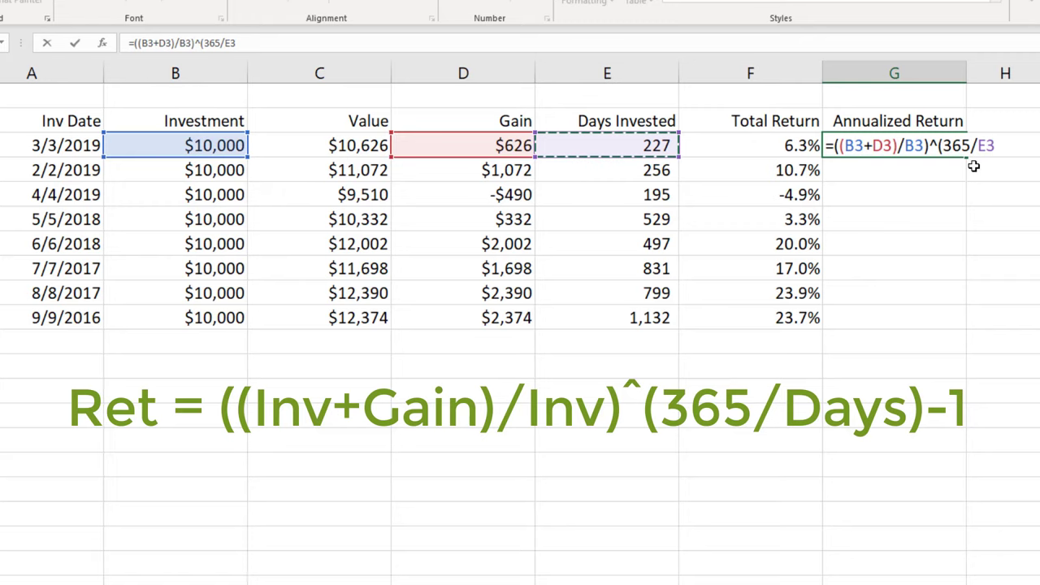
pyautogui.write(')')
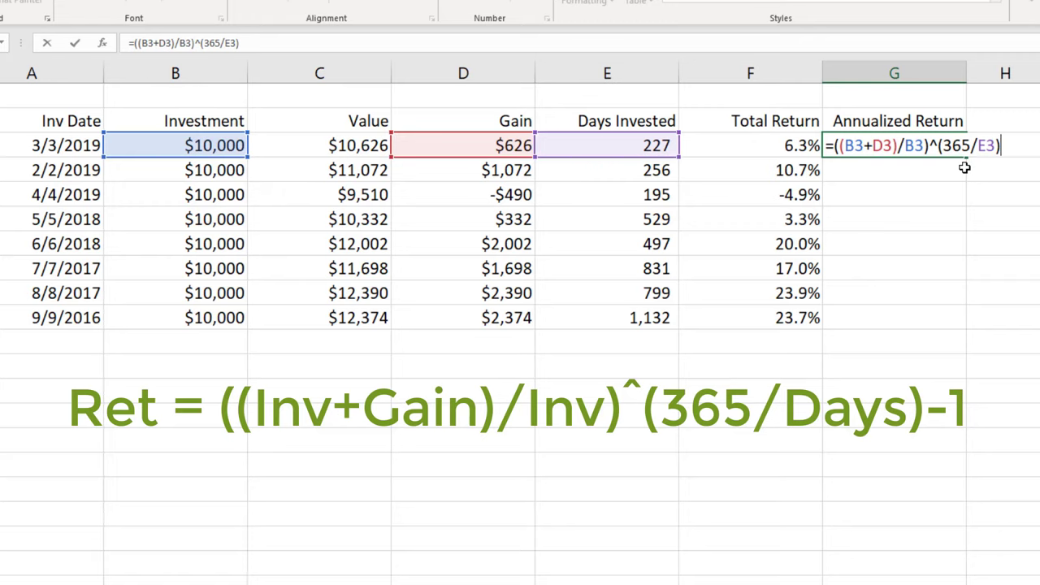
pyautogui.write('-1')
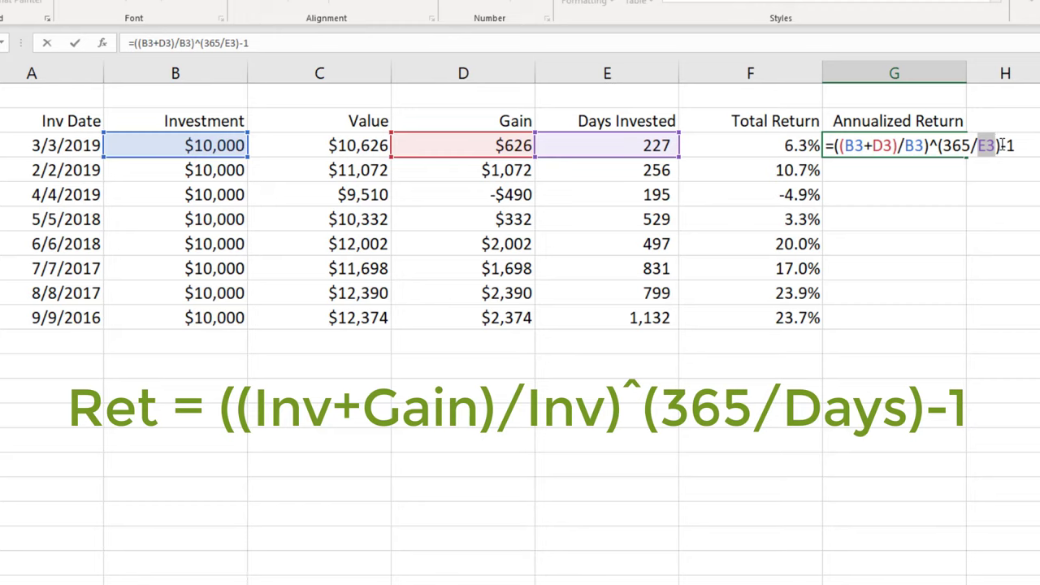
pyautogui.press('Enter')
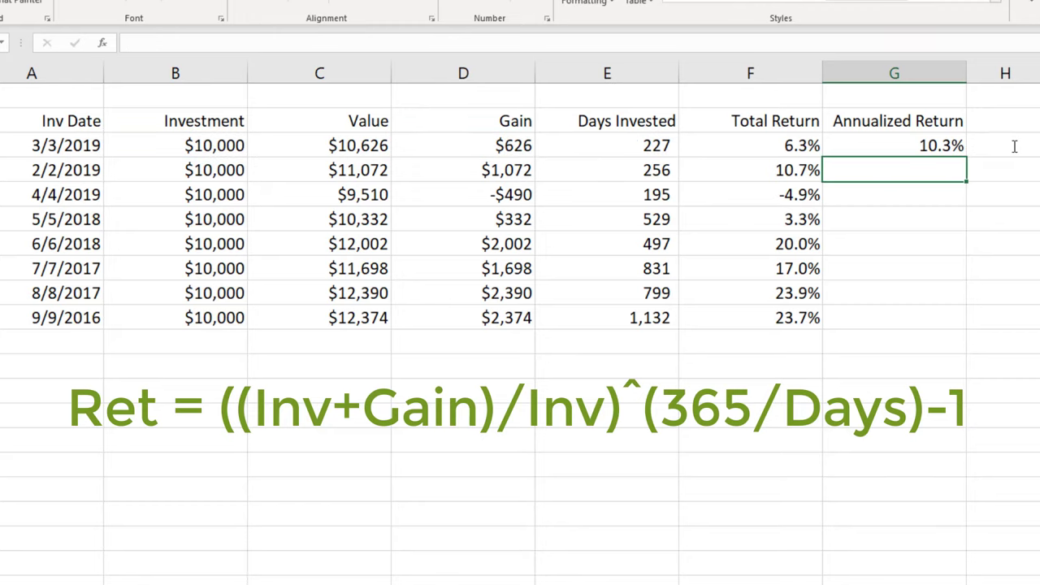
pyautogui.moveTo(960, 152)
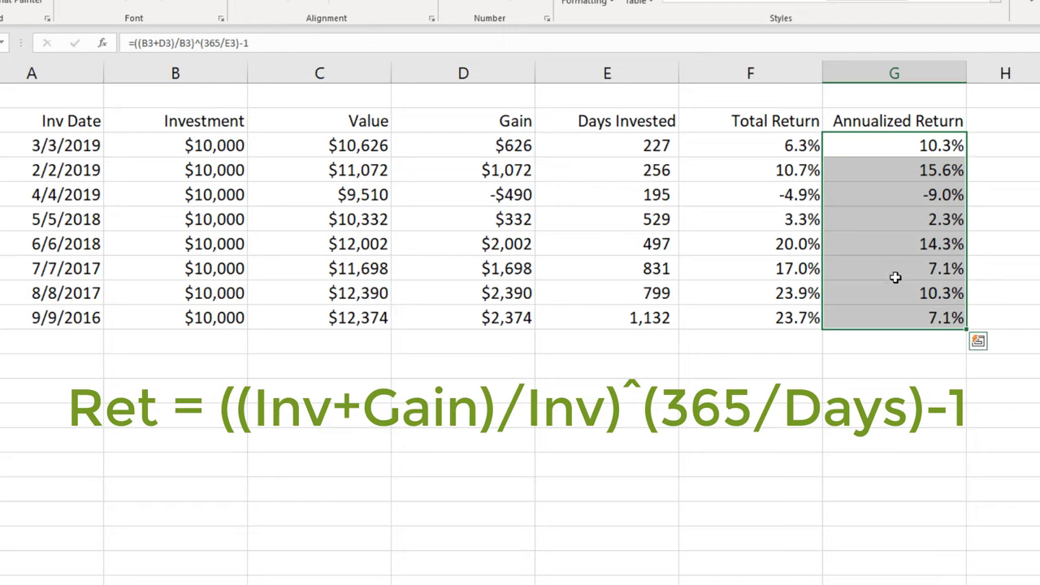
# Step: Copy the annualized return formula down to G10 and check the 7/7/2017 result
pyautogui.click(886, 269)
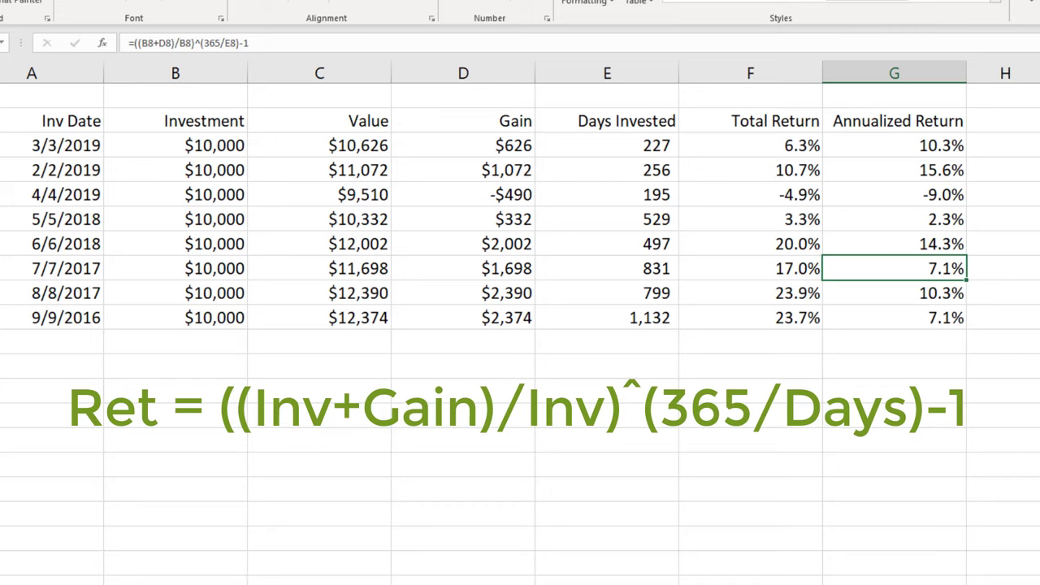
# Step: Highlight rows 7–8 yellow and set the 7/7/2017 value to $12,000, giving 20.0% total and 8.3% annualized
pyautogui.click(896, 244)
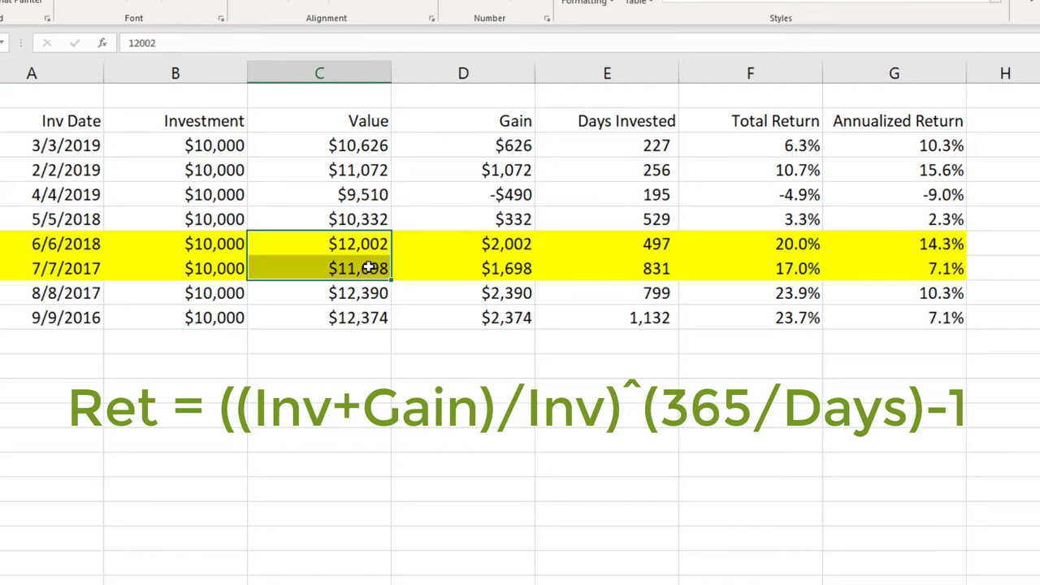
pyautogui.click(464, 268)
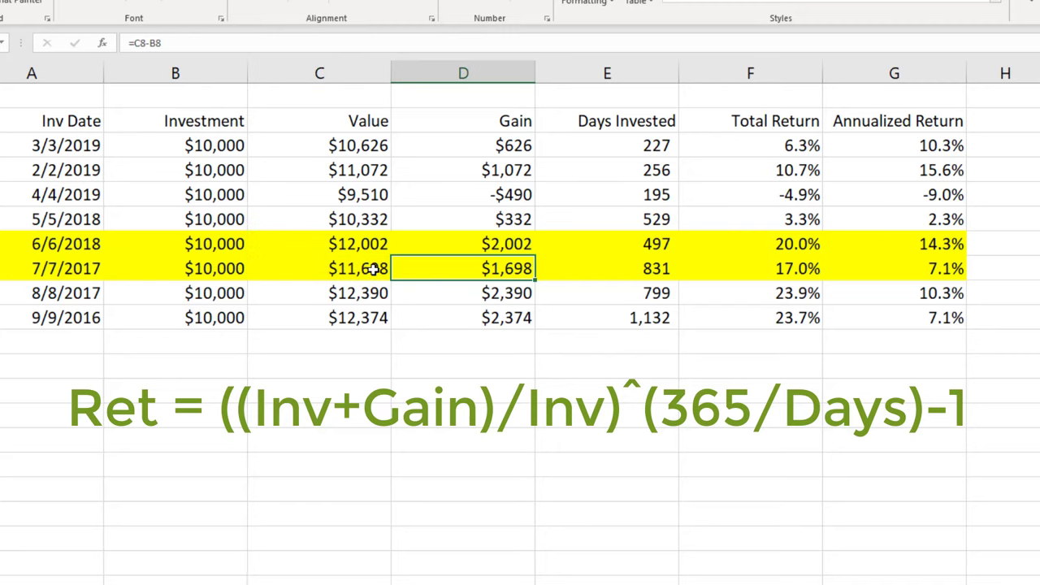
pyautogui.write('1200')
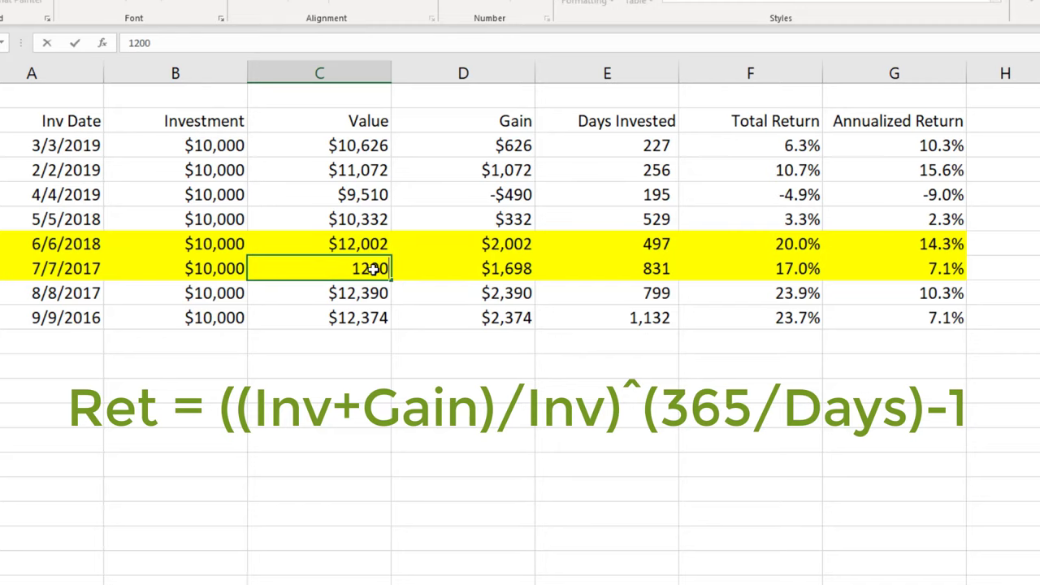
pyautogui.press('Enter')
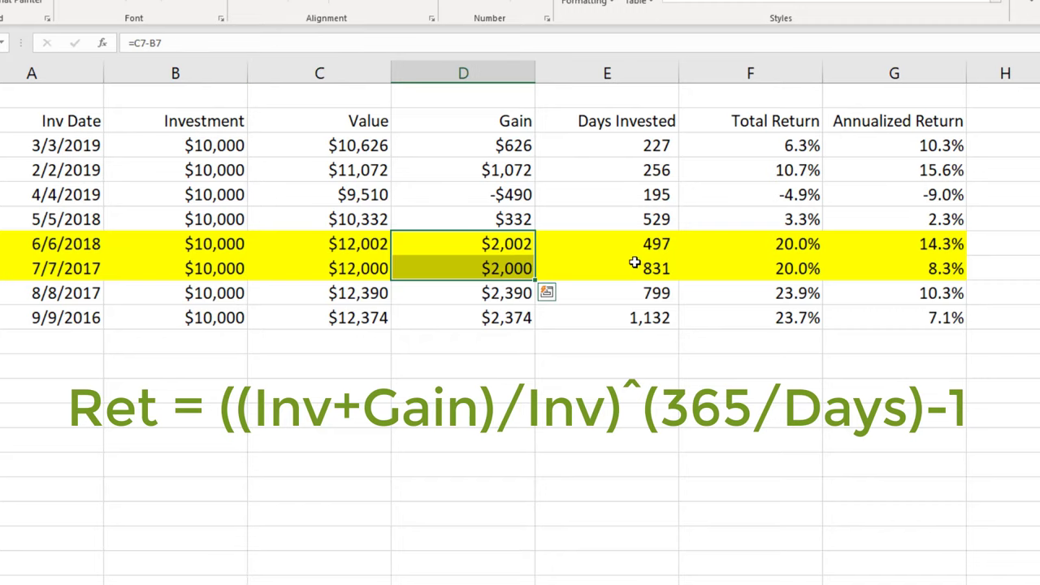
pyautogui.click(634, 267)
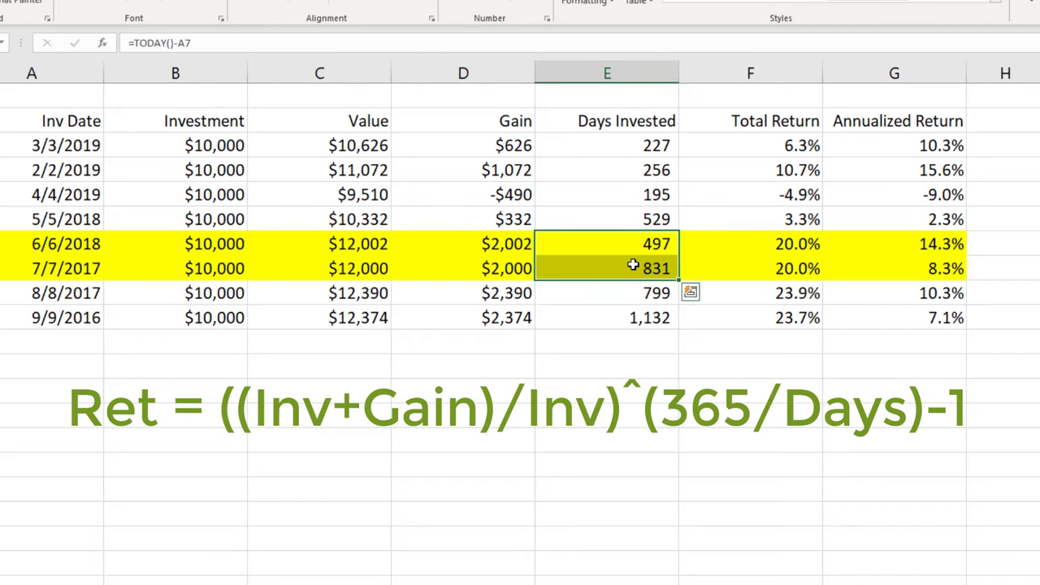
pyautogui.moveTo(821, 268)
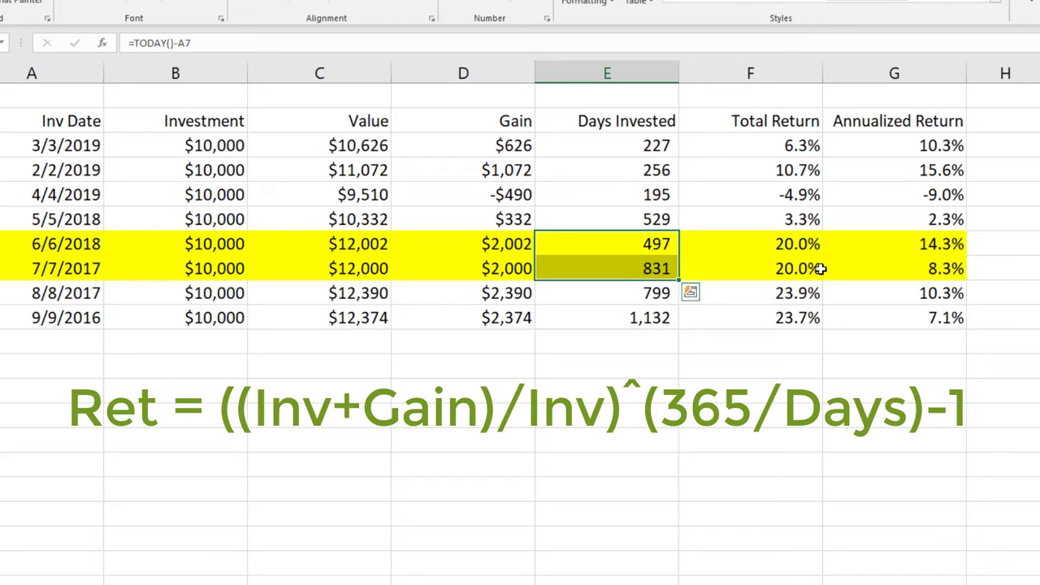
pyautogui.click(913, 244)
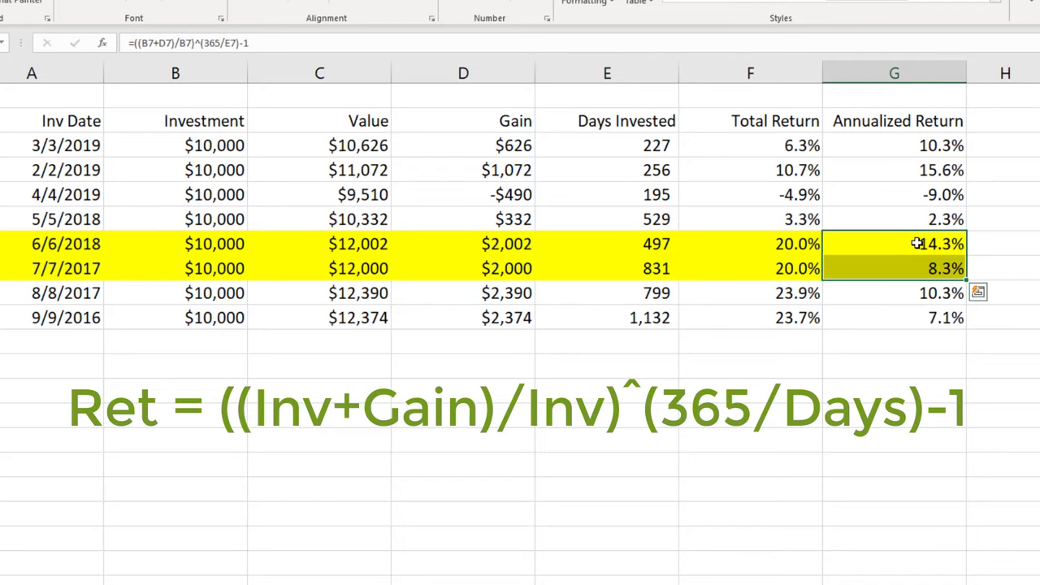
pyautogui.moveTo(634, 239)
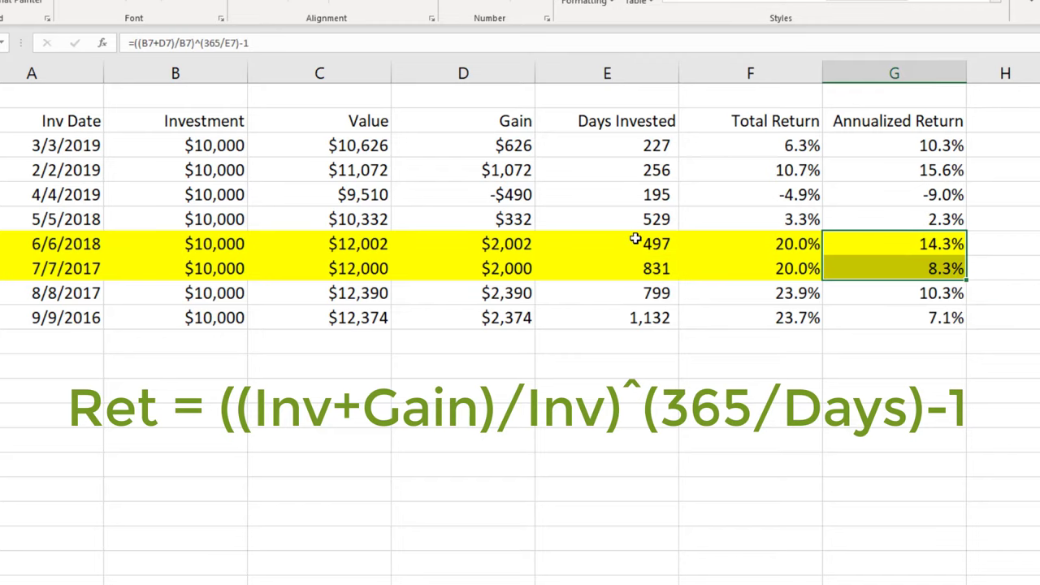
pyautogui.click(608, 349)
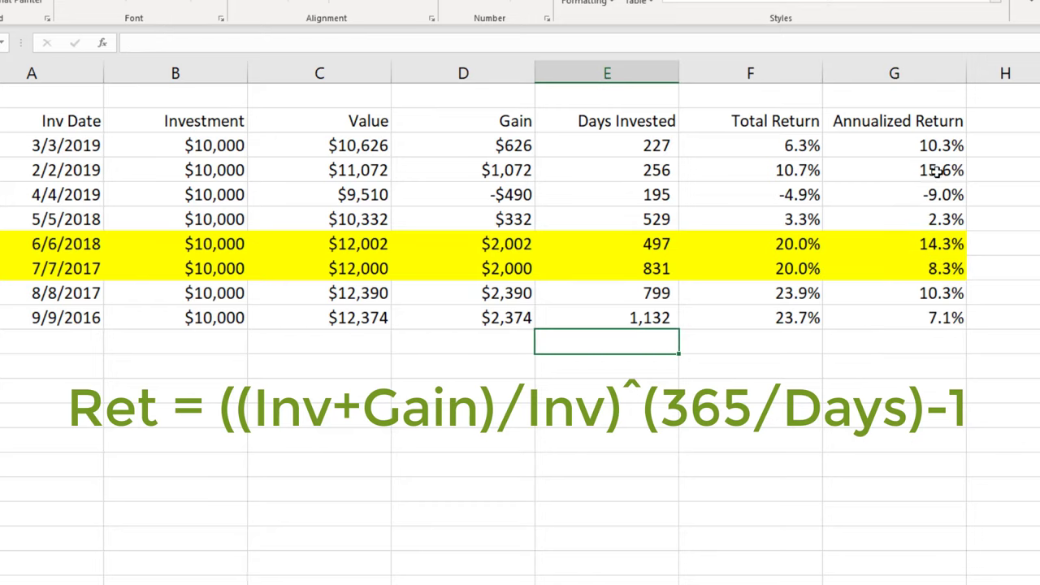
pyautogui.write('=((B3+D3)/B3)^(365/E3)-1')
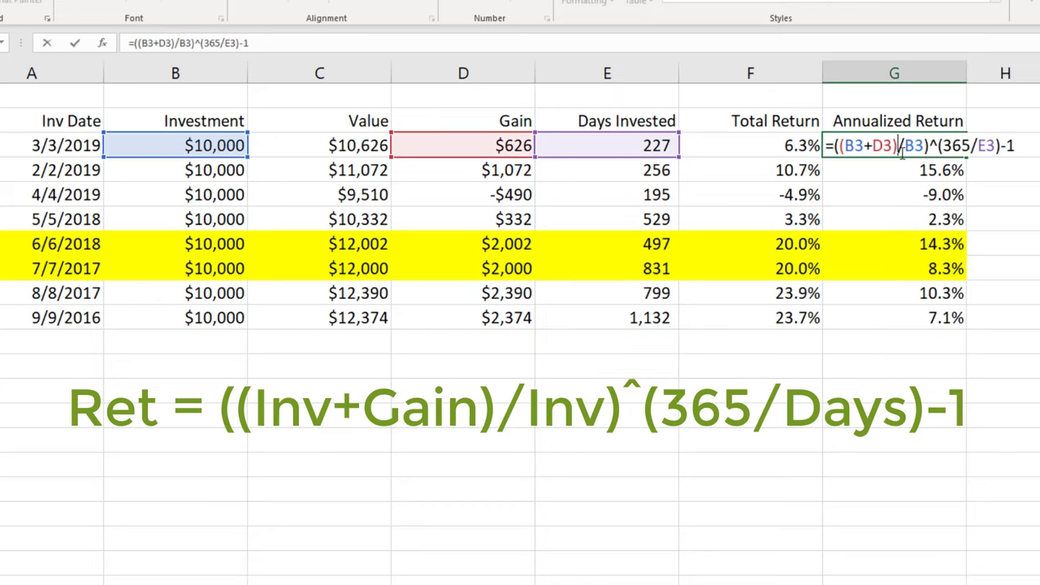